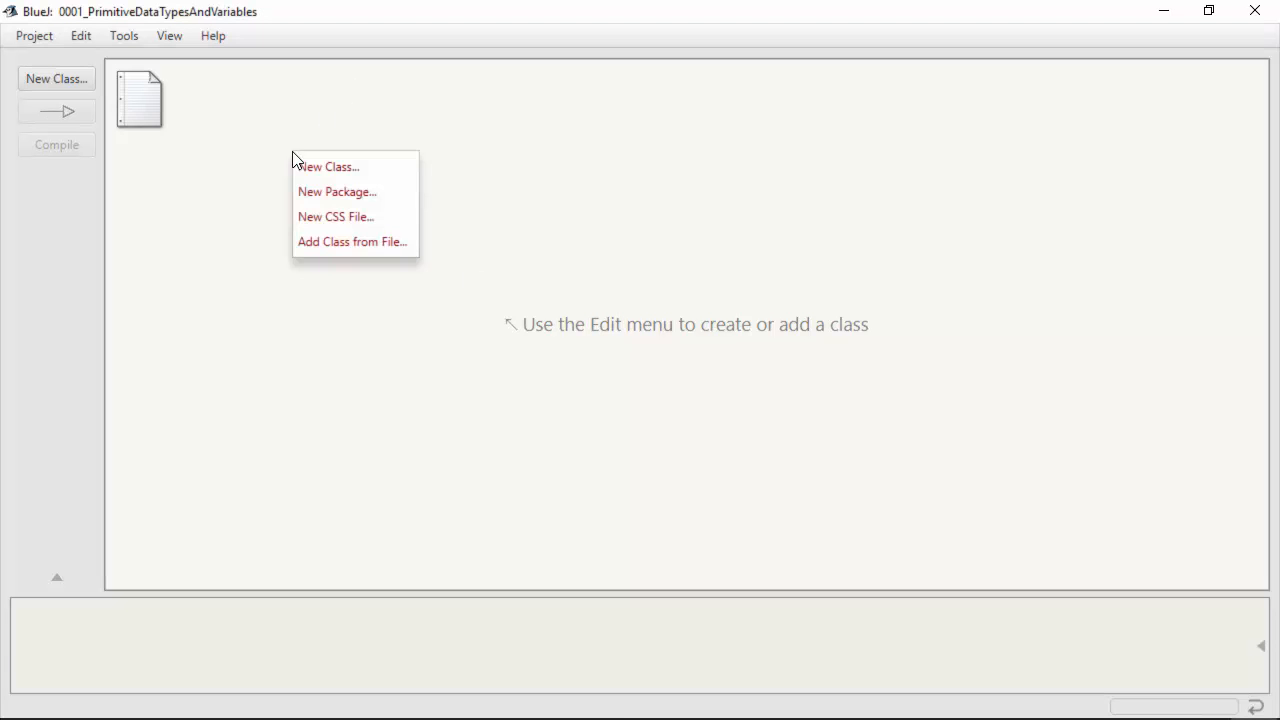
Step: Create a new class named driver, compile the project, and open driver's source code
{"action": "left_click", "coordinate": [327, 166]}
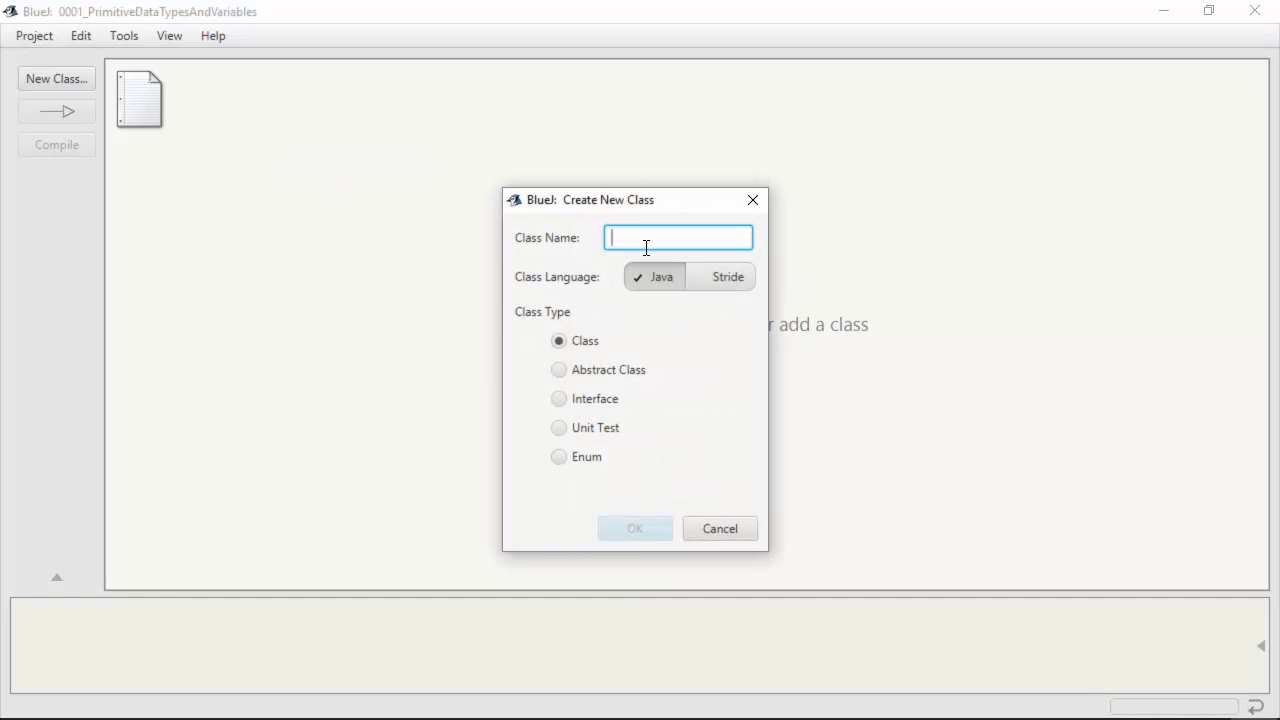
{"action": "left_click", "coordinate": [634, 528]}
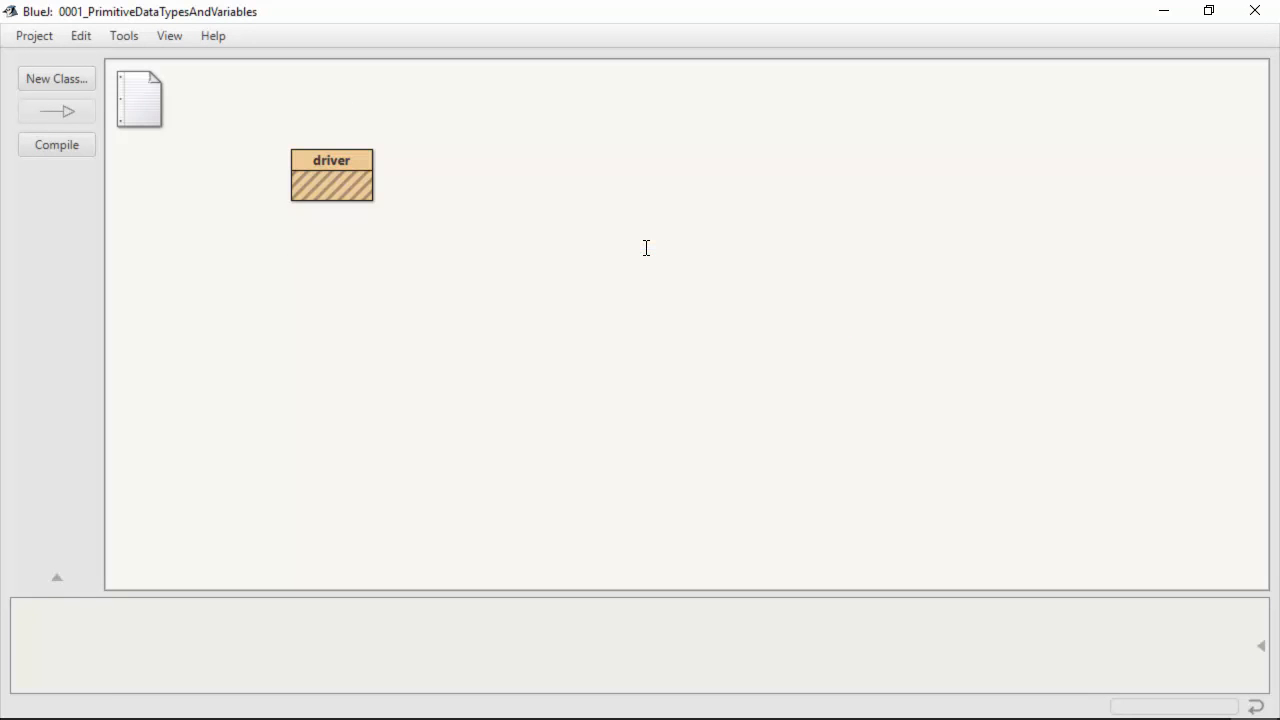
{"action": "left_click", "coordinate": [56, 144]}
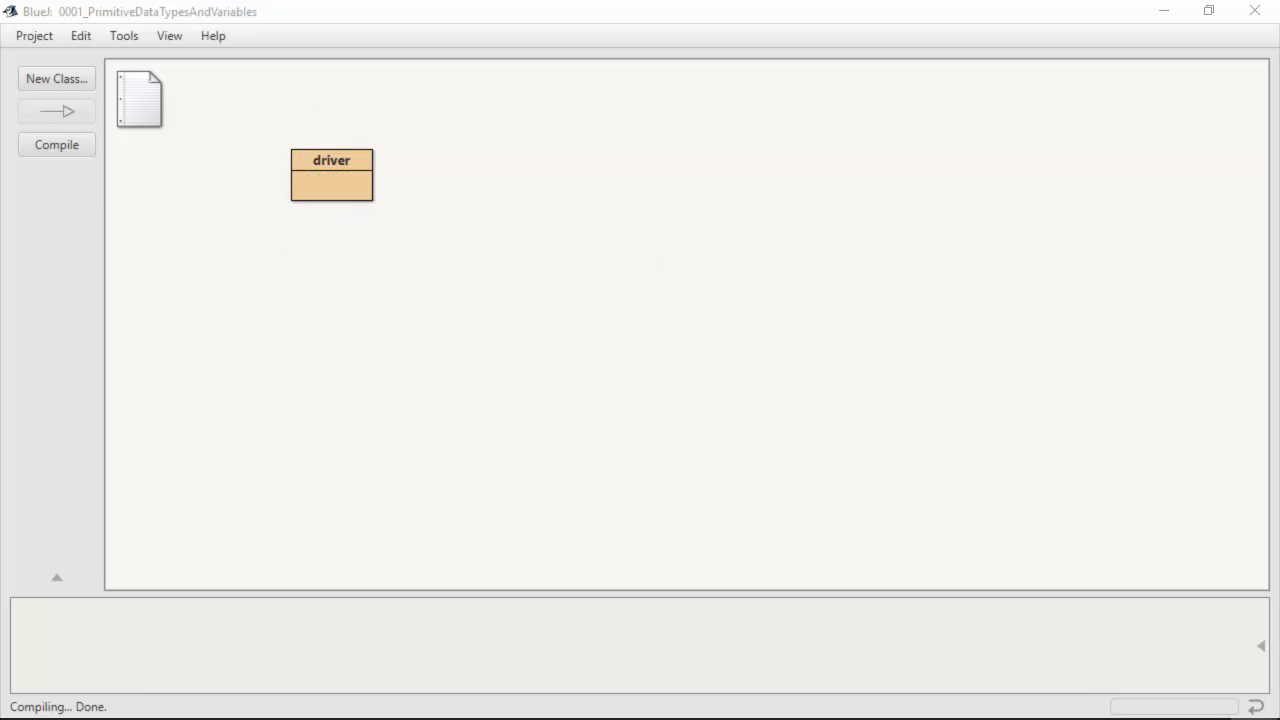
{"action": "double_click", "coordinate": [331, 175]}
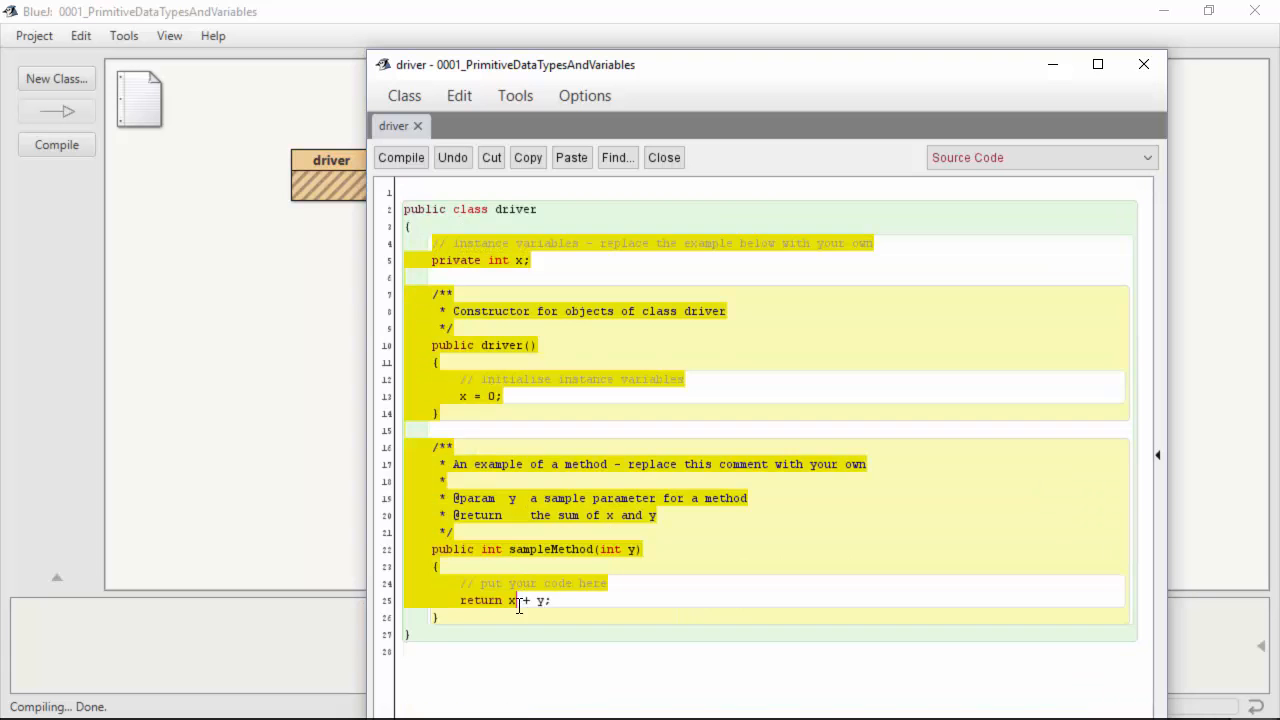
Step: Write public static void main(String[] args) containing System.out.println("Starting...");
{"action": "type", "text": "pub"}
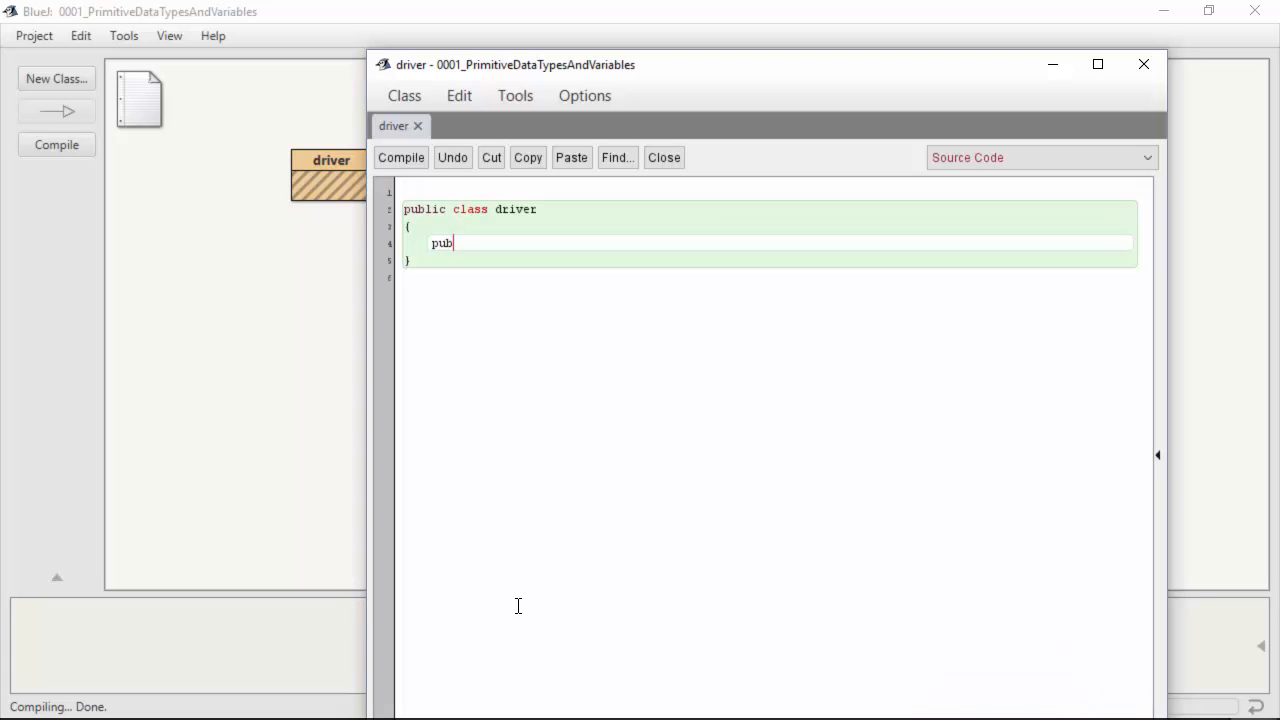
{"action": "type", "text": "lic static void"}
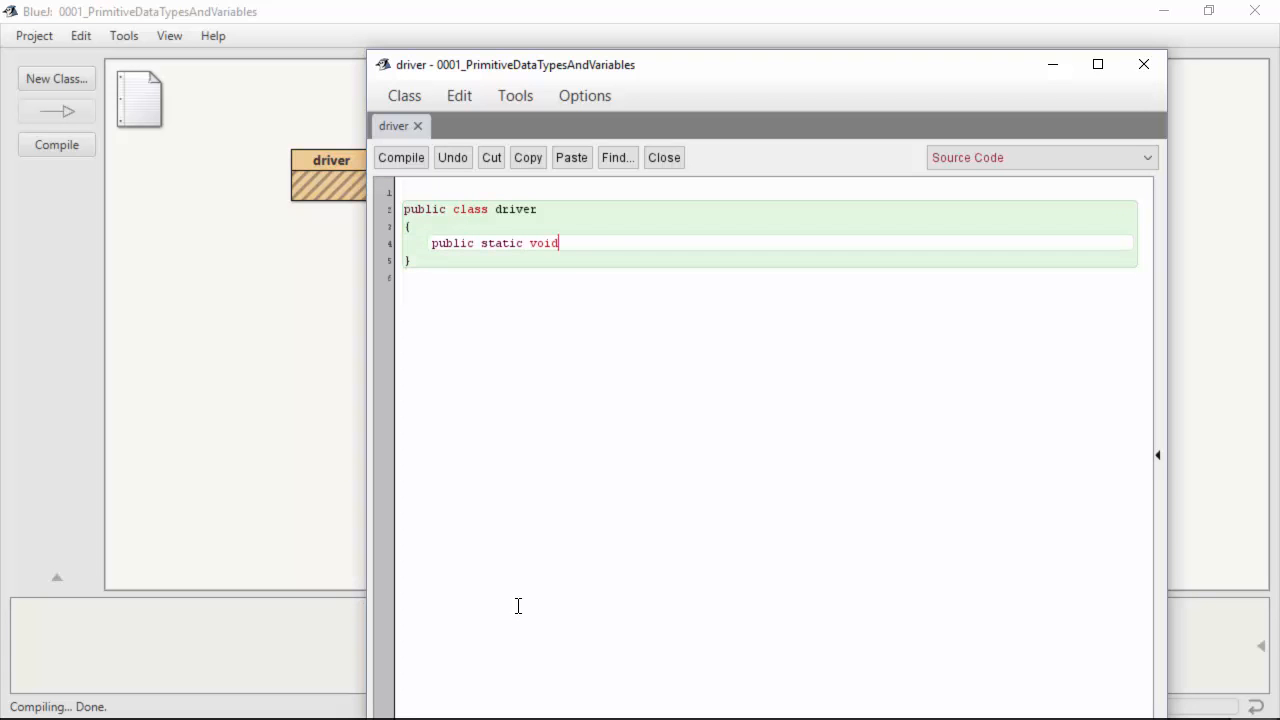
{"action": "type", "text": "main(String"}
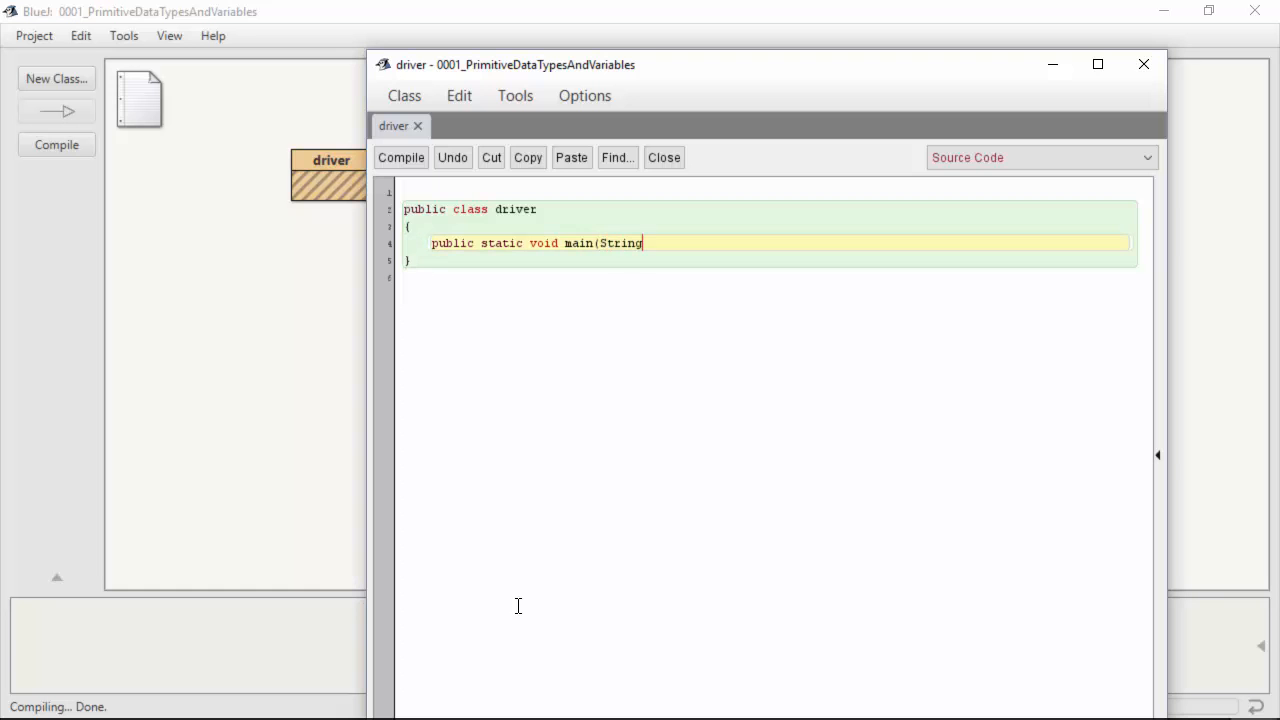
{"action": "type", "text": "[] args)"}
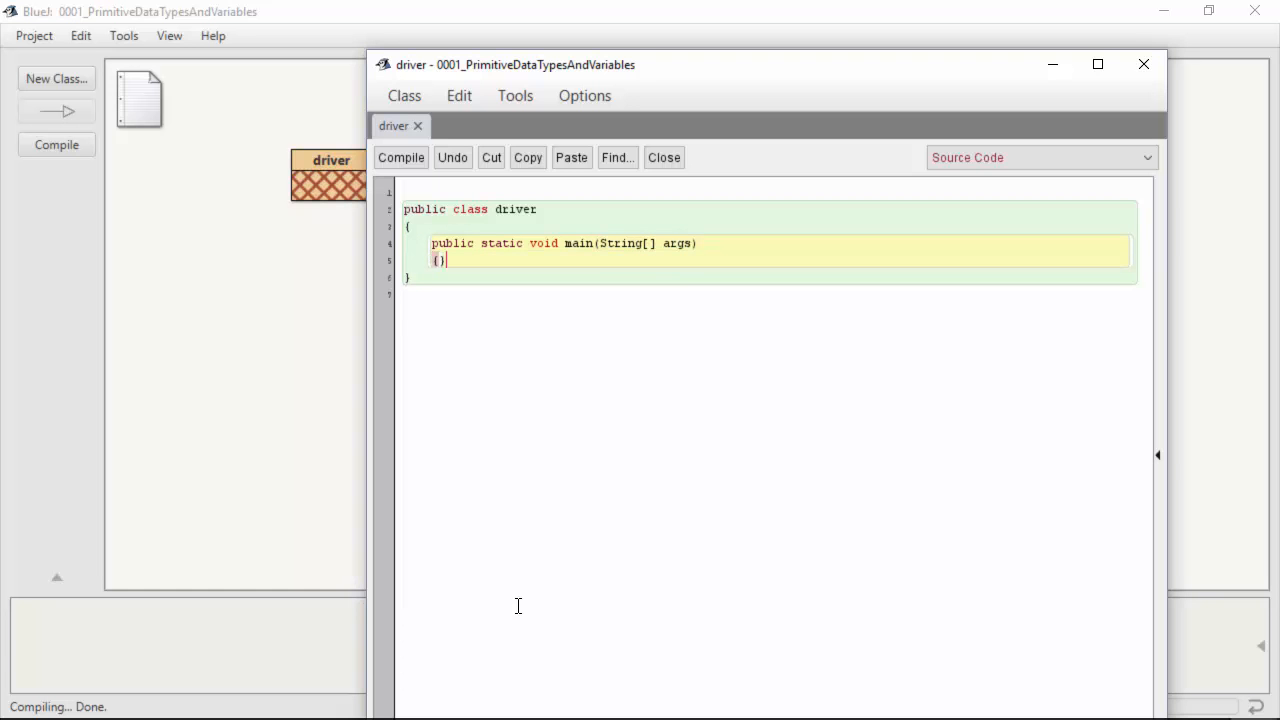
{"action": "key", "text": "enter"}
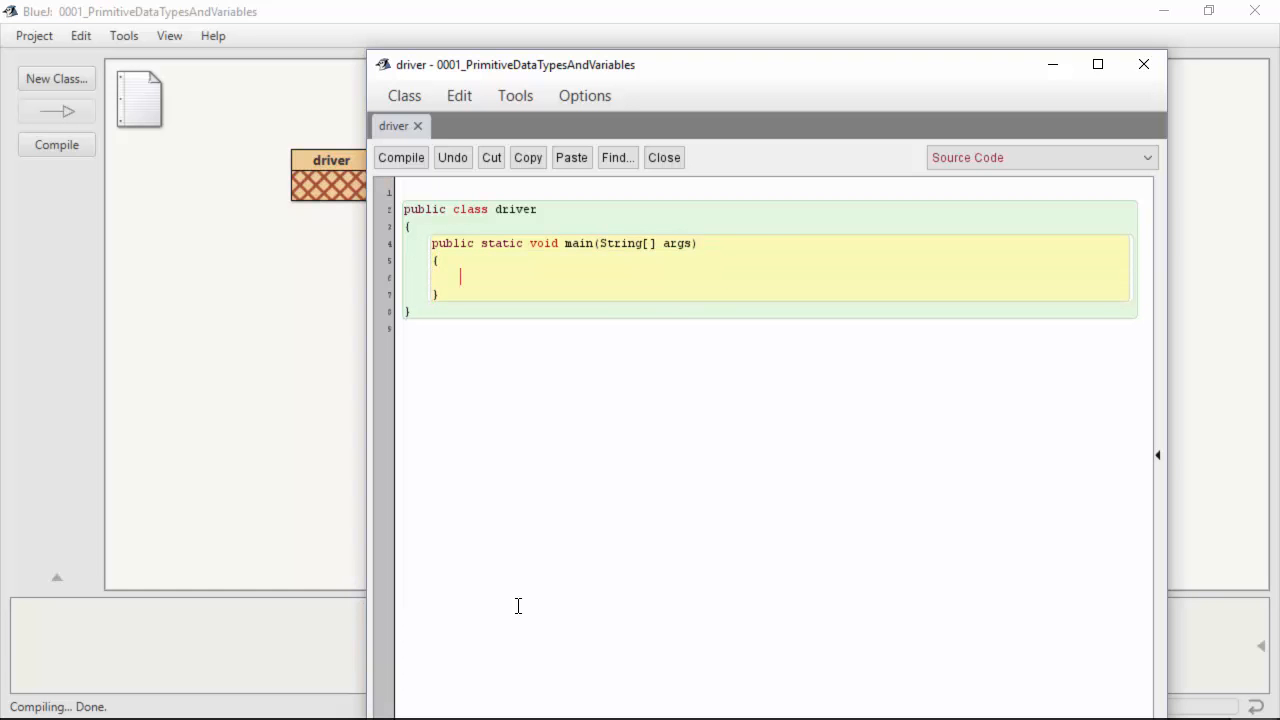
{"action": "type", "text": "System.o"}
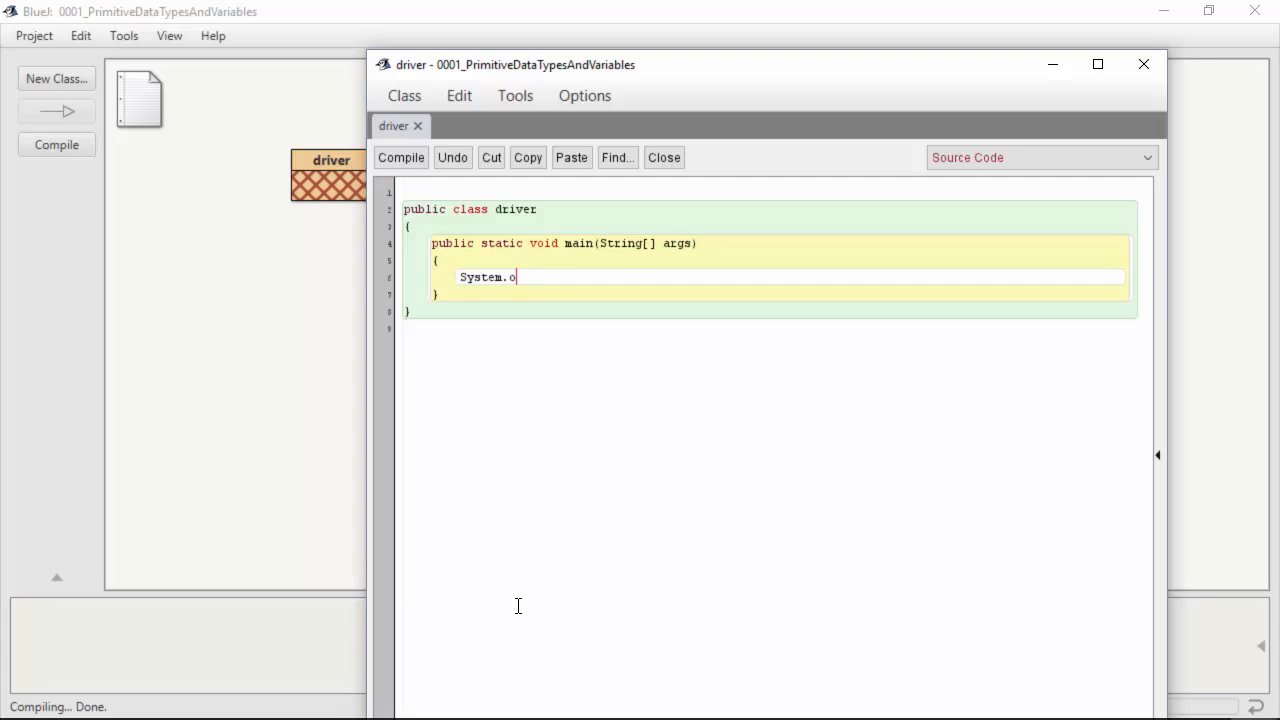
{"action": "type", "text": "ut.println\""}
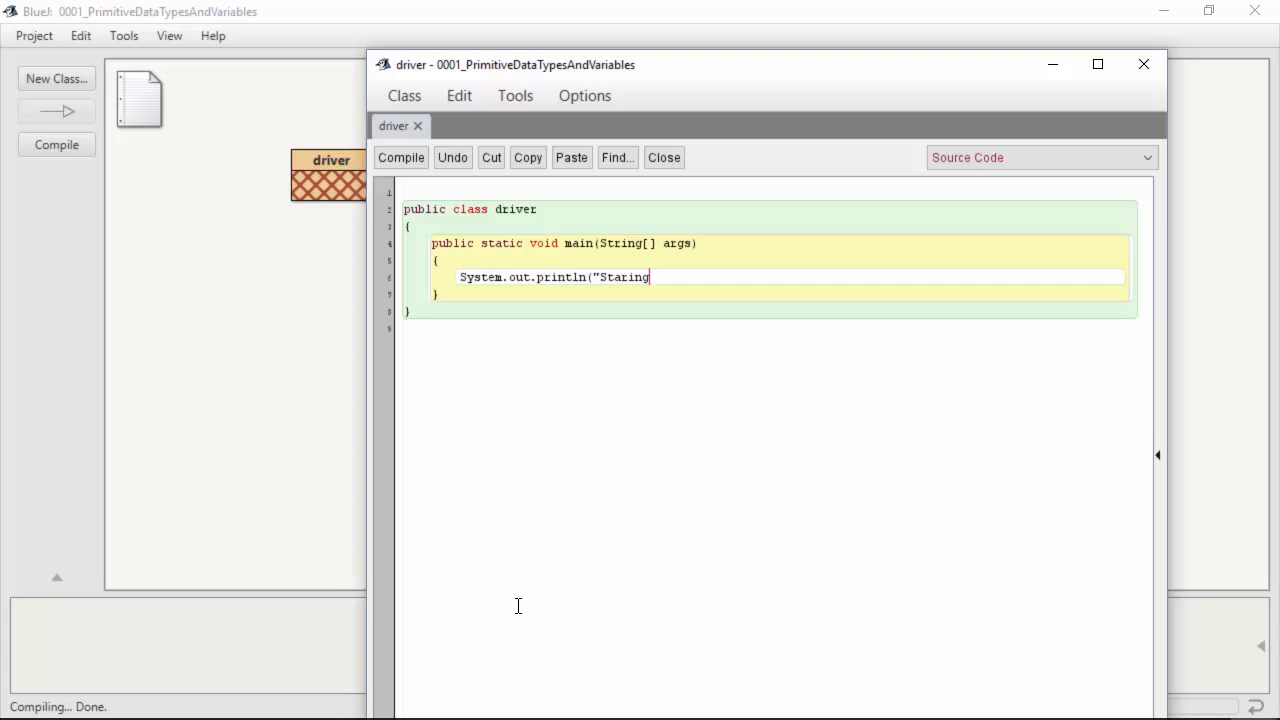
{"action": "type", "text": "ting."}
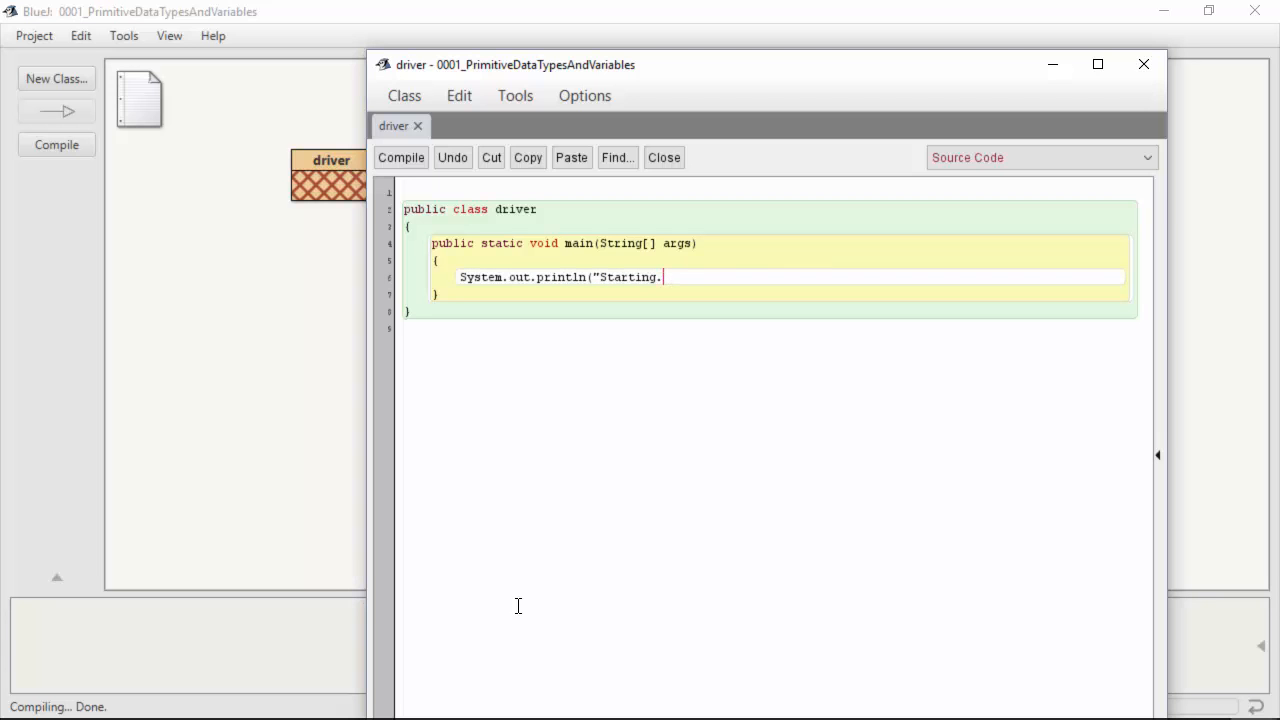
{"action": "type", "text": "..\");"}
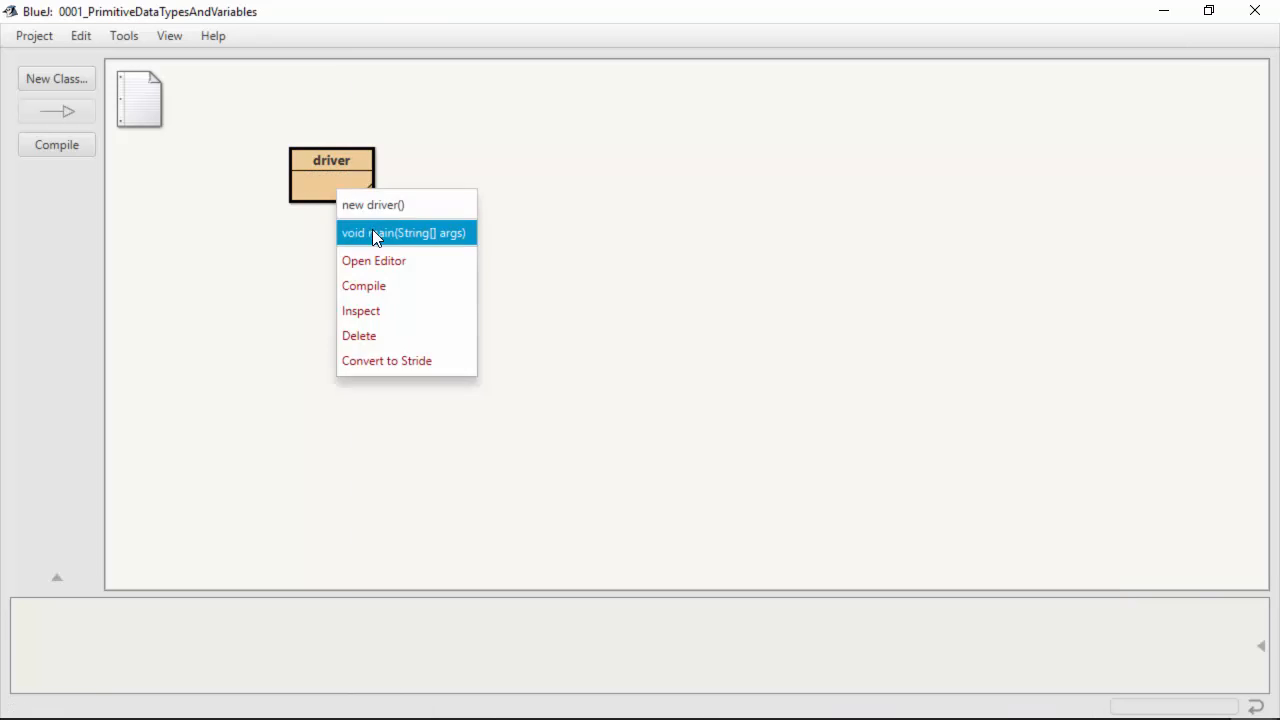
Step: Call driver's void main(String[] args) with no arguments so the terminal prints Starting...
{"action": "left_click", "coordinate": [404, 232]}
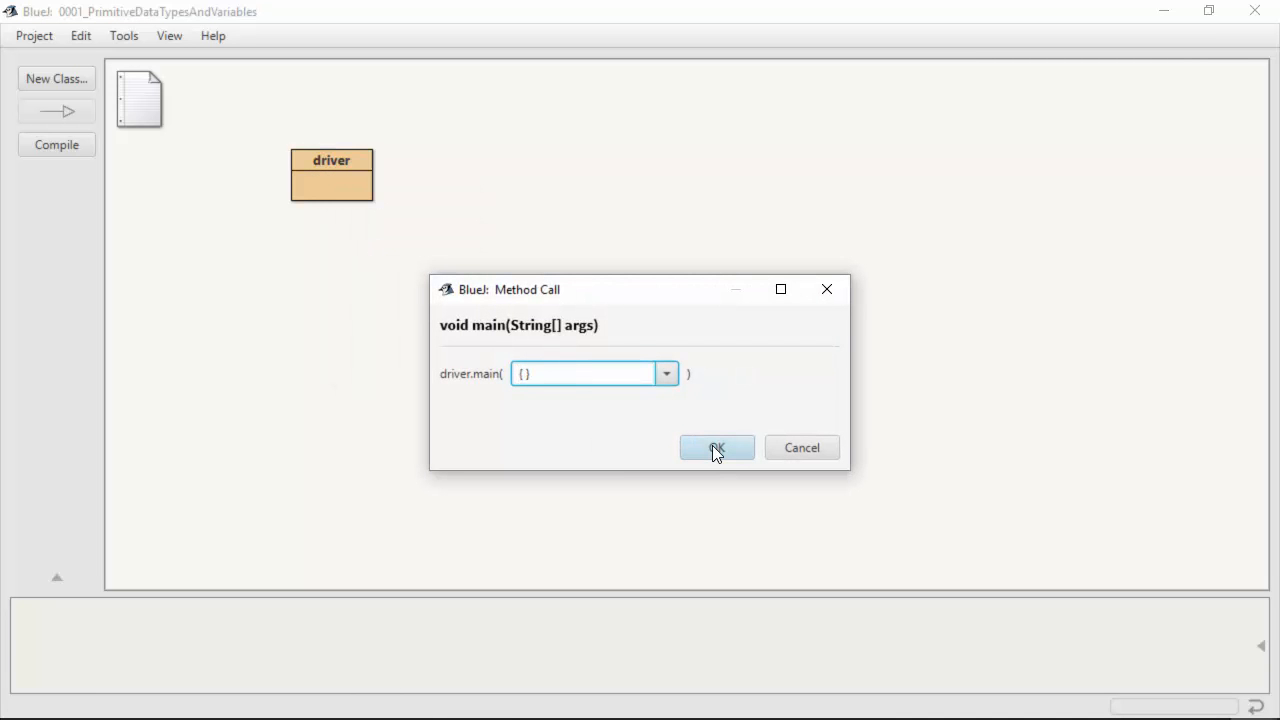
{"action": "left_click", "coordinate": [716, 447]}
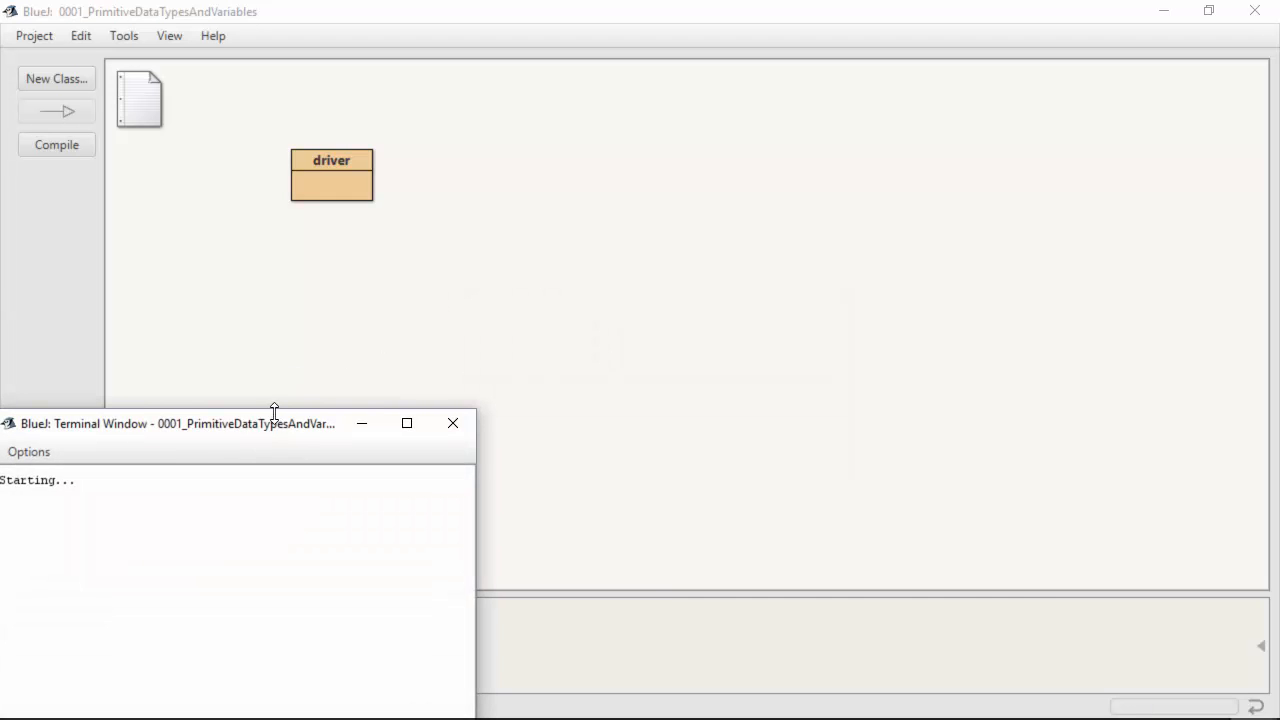
{"action": "left_click_drag", "start_coordinate": [175, 423], "coordinate": [727, 132]}
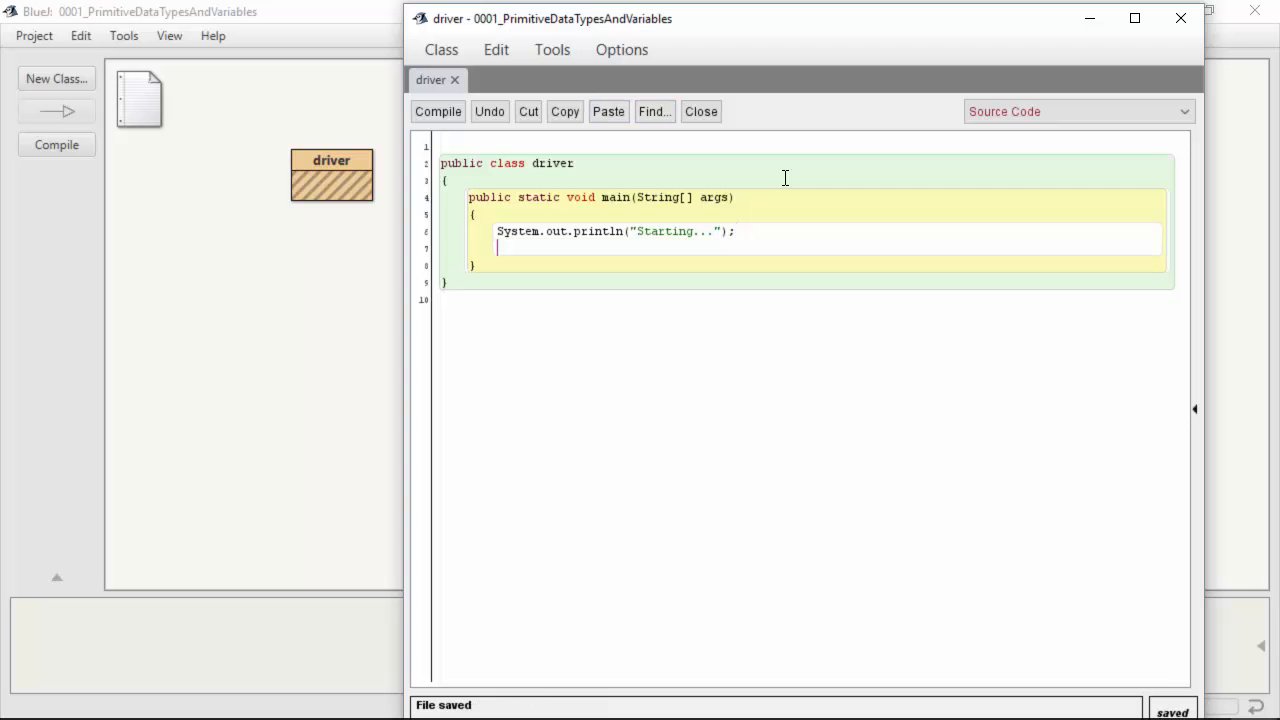
Step: Type int, double, String, char and boolean on separate lines in main, compiling to check errors
{"action": "type", "text": "int"}
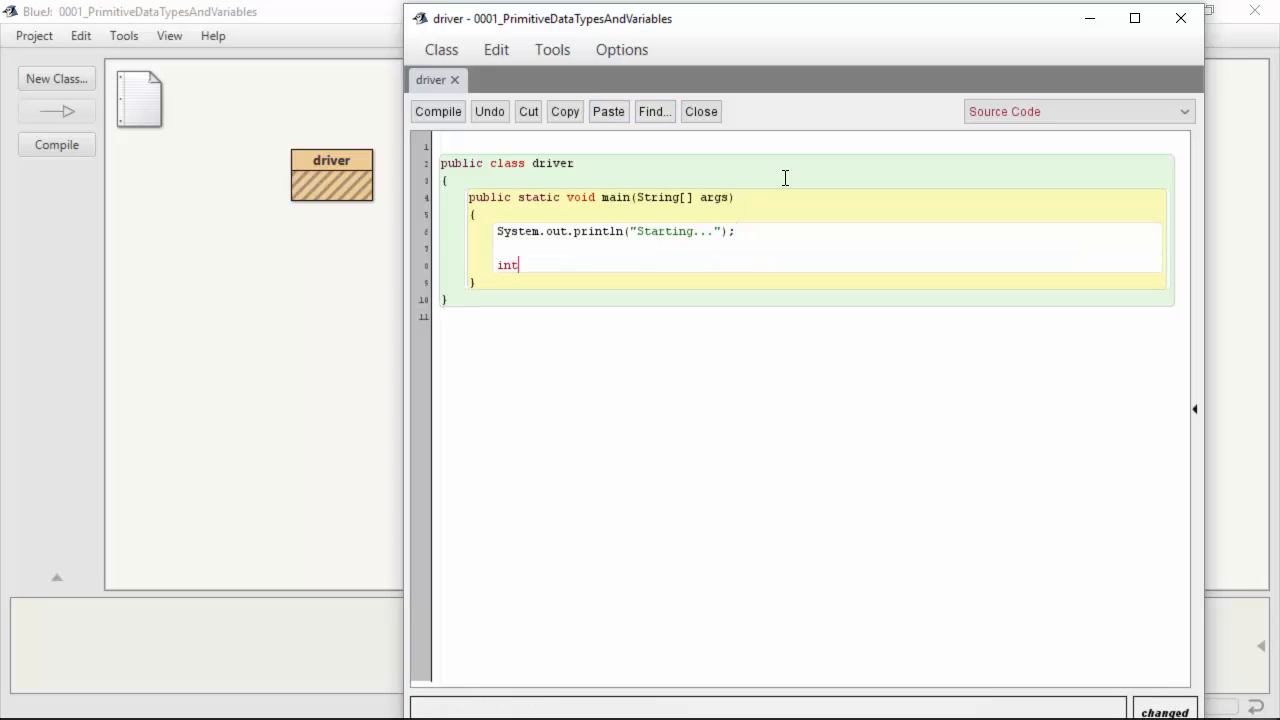
{"action": "type", "text": "double"}
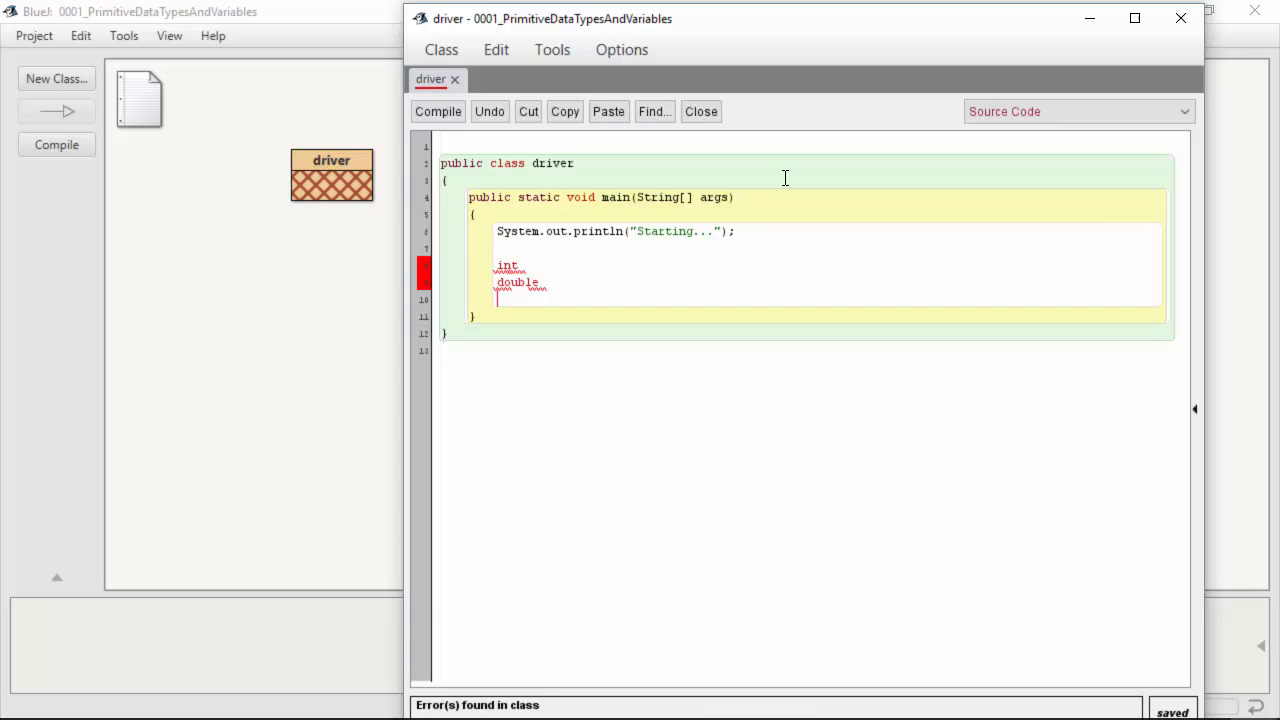
{"action": "type", "text": "String"}
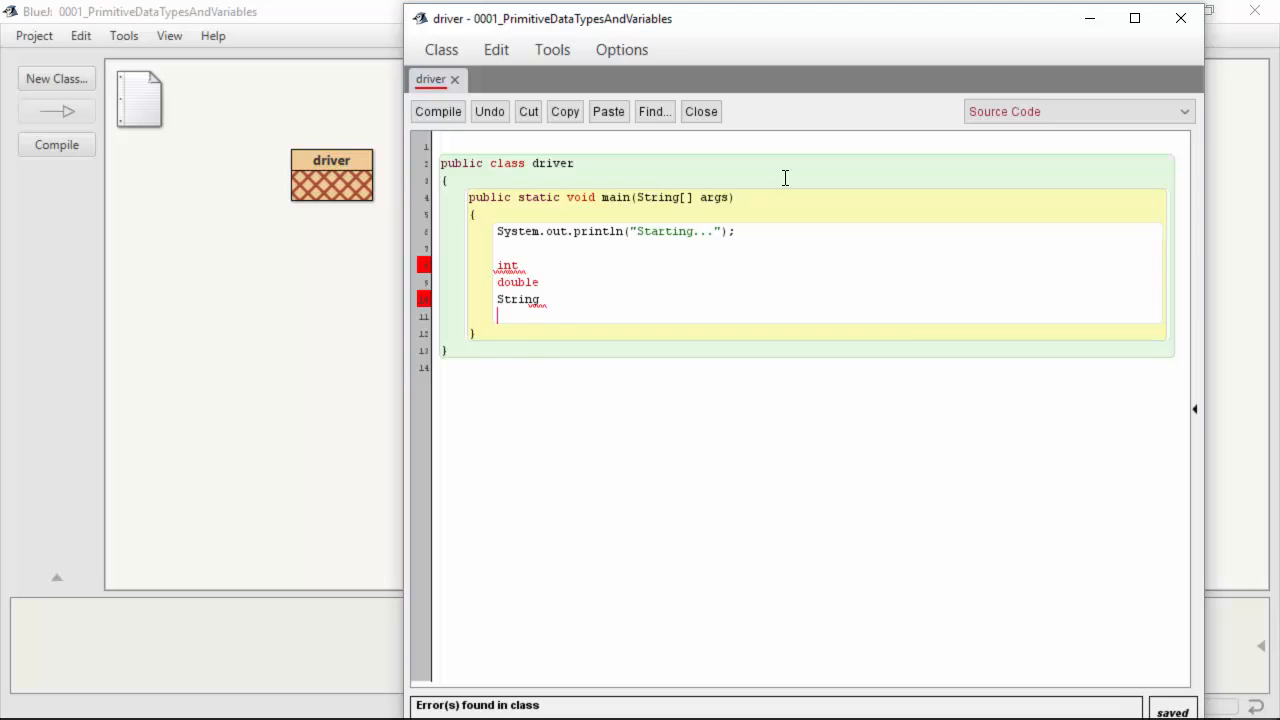
{"action": "type", "text": "cha"}
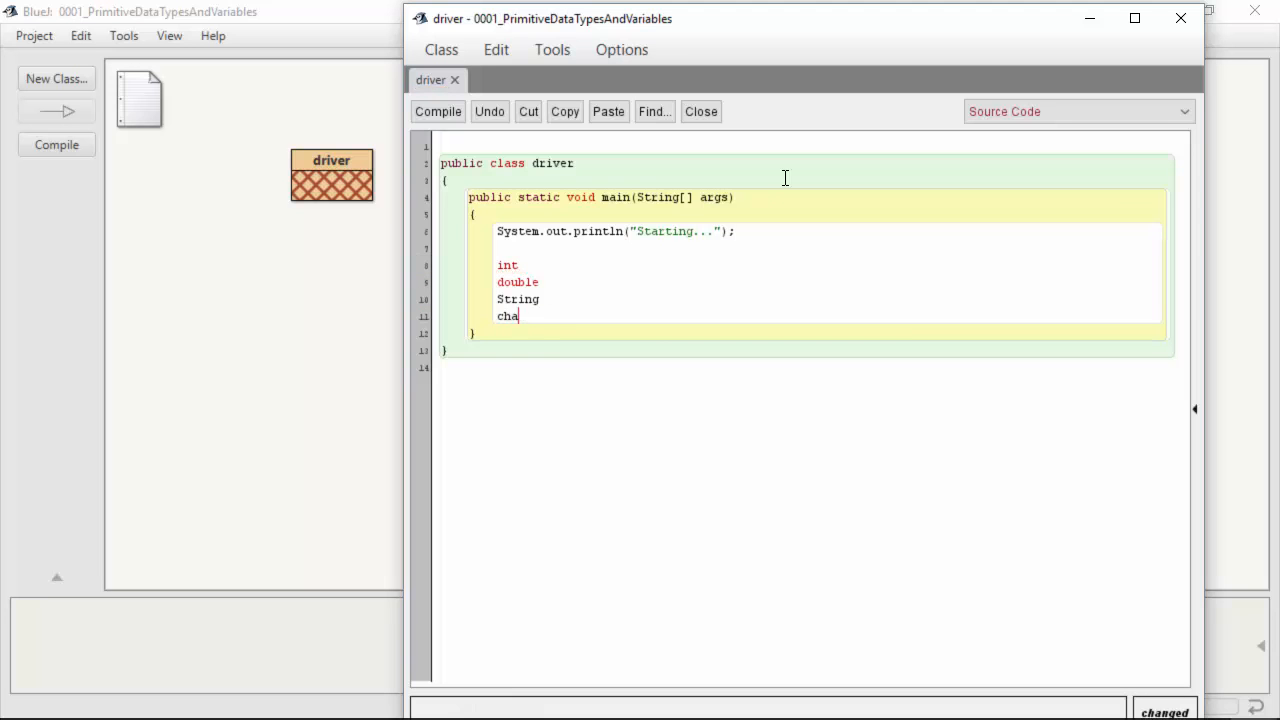
{"action": "type", "text": "r"}
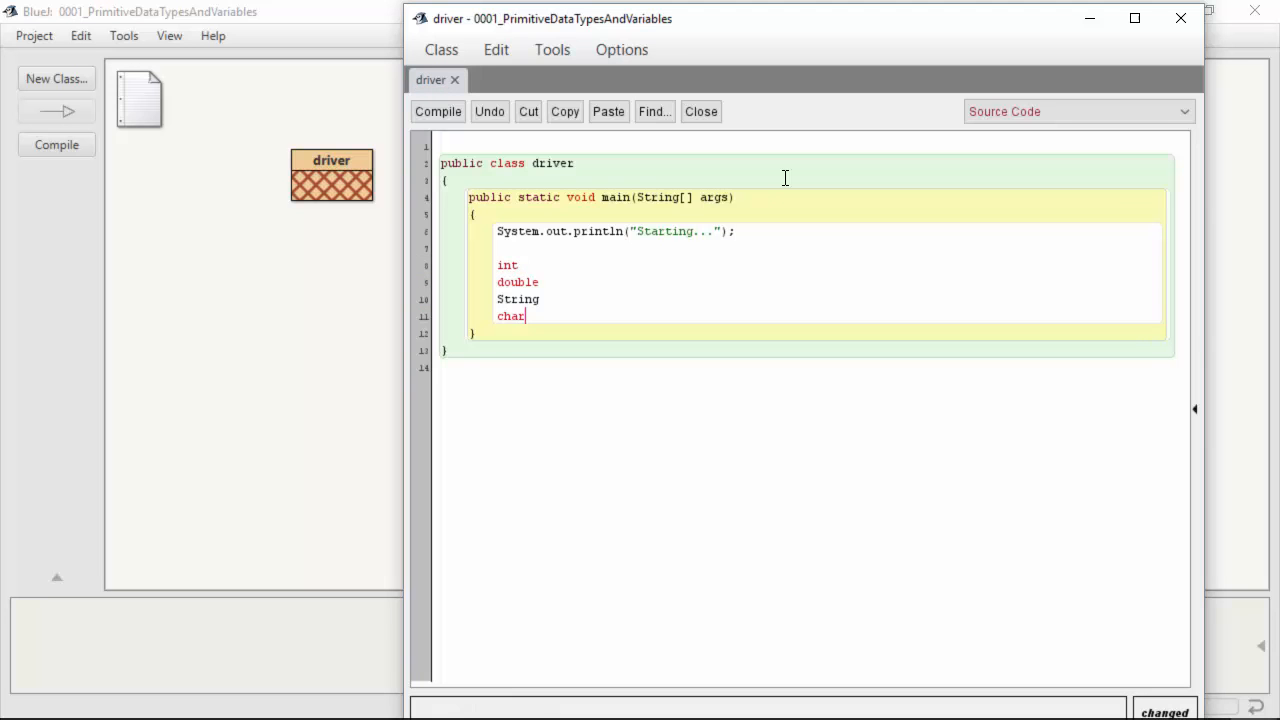
{"action": "left_click", "coordinate": [438, 111]}
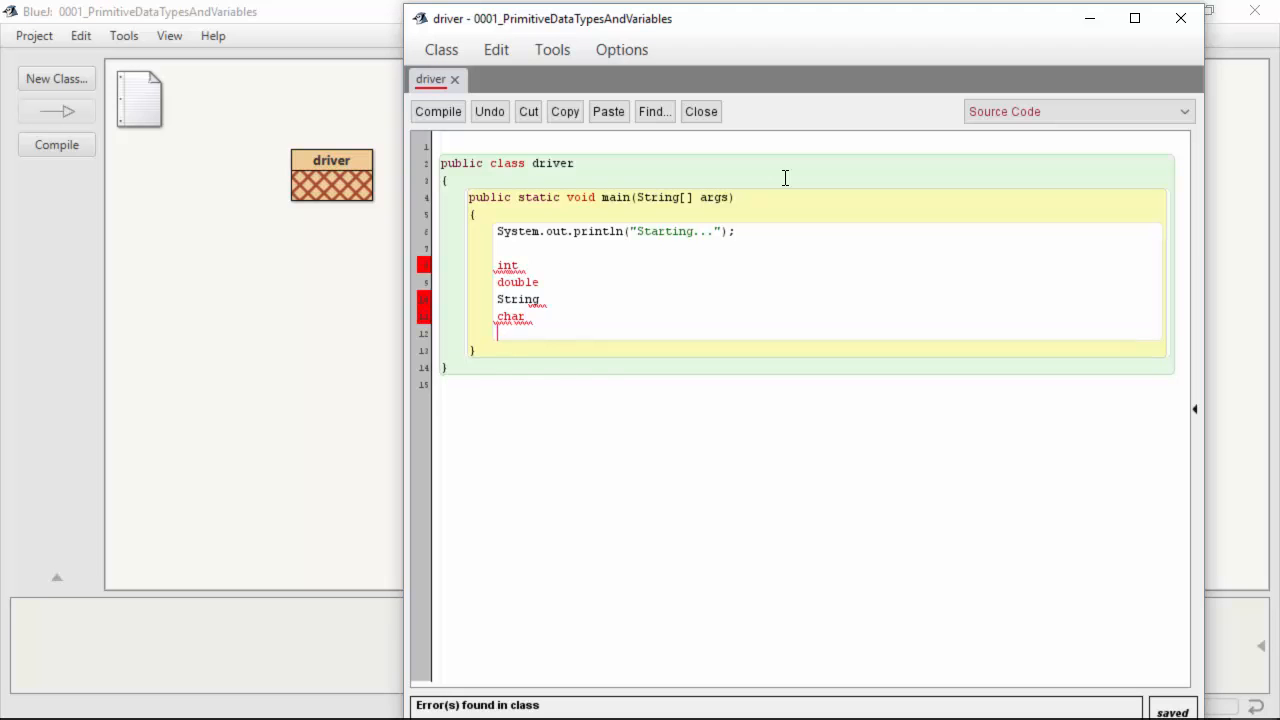
{"action": "type", "text": "boolean"}
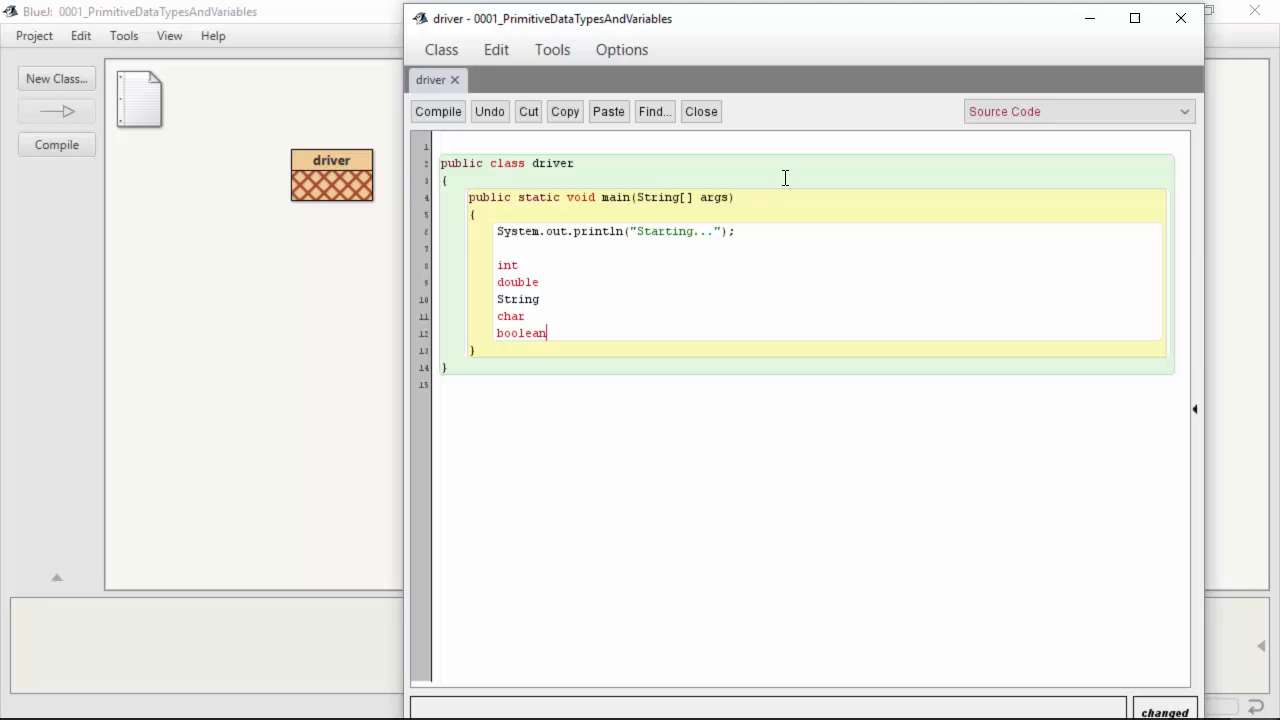
{"action": "left_click", "coordinate": [438, 111]}
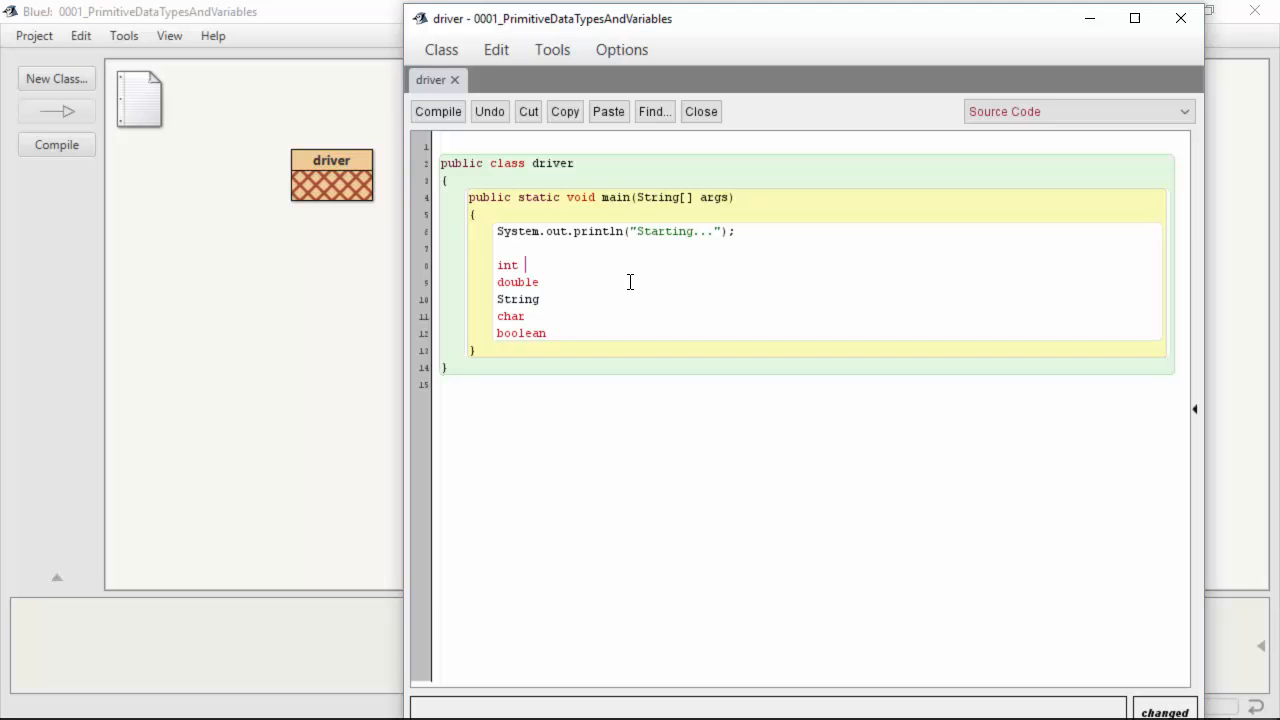
Step: Declare i = 32, x = 2.50, y = "My first program", ch = 'y', isActive = false
{"action": "type", "text": "i = 32;"}
{"action": "left_click", "coordinate": [830, 282]}
{"action": "type", "text": " x ="}
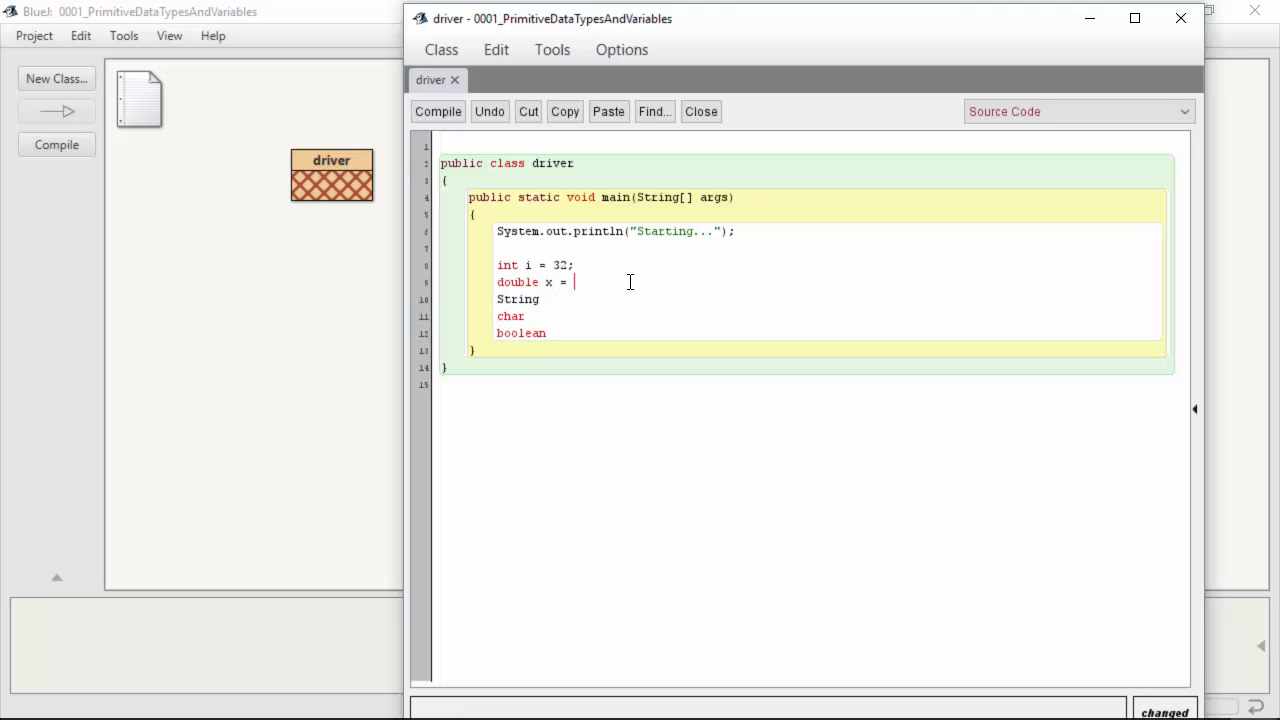
{"action": "type", "text": "2.6"}
{"action": "left_click", "coordinate": [829, 299]}
{"action": "type", "text": " y = \""}
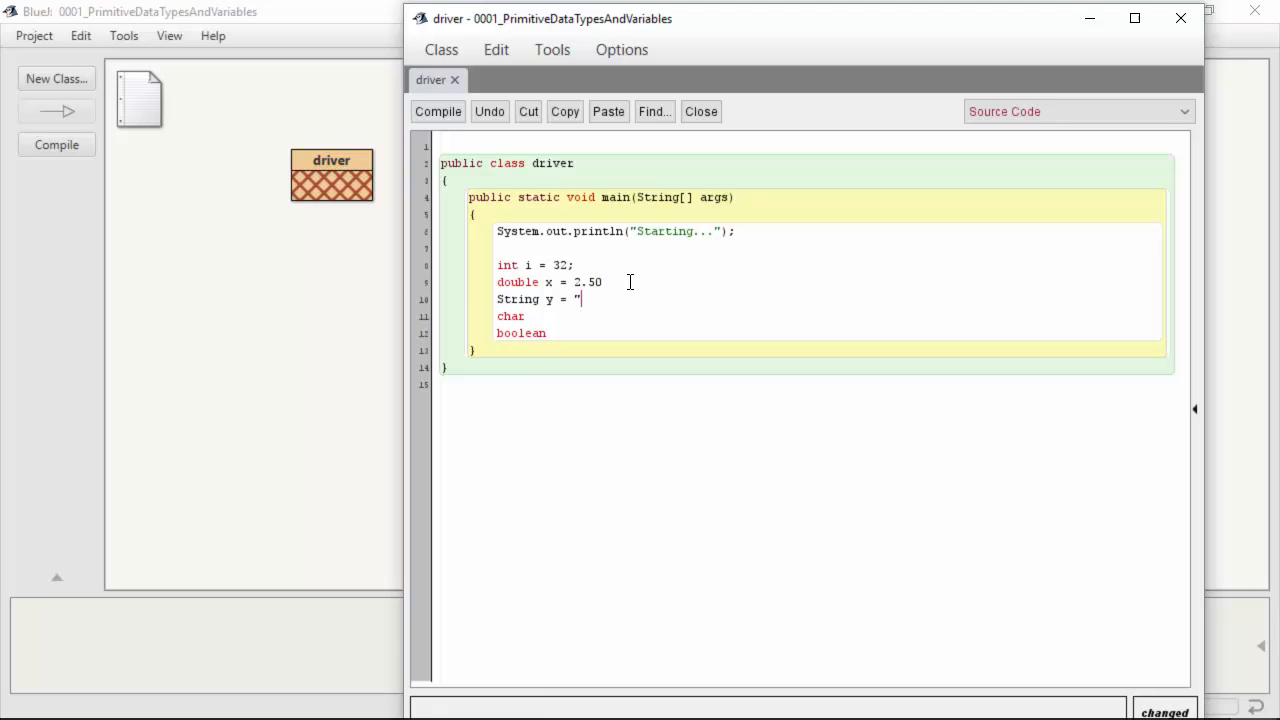
{"action": "type", "text": "My first prog"}
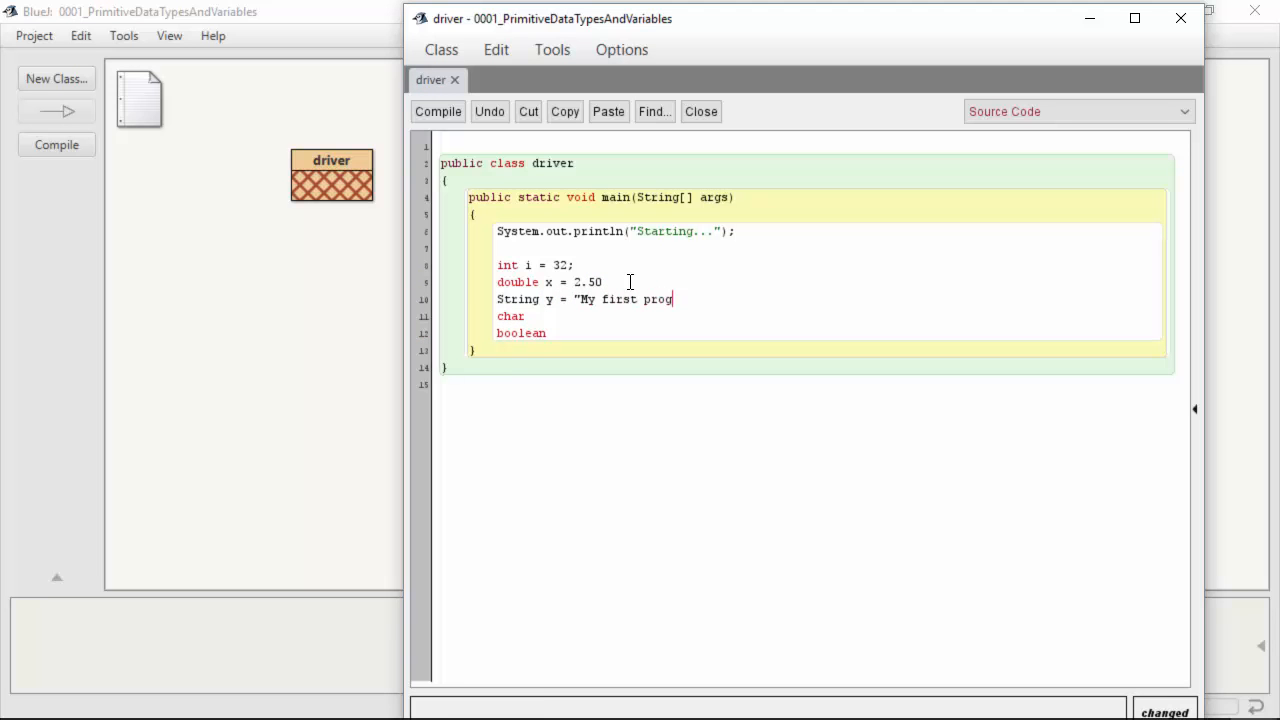
{"action": "type", "text": "ram\";"}
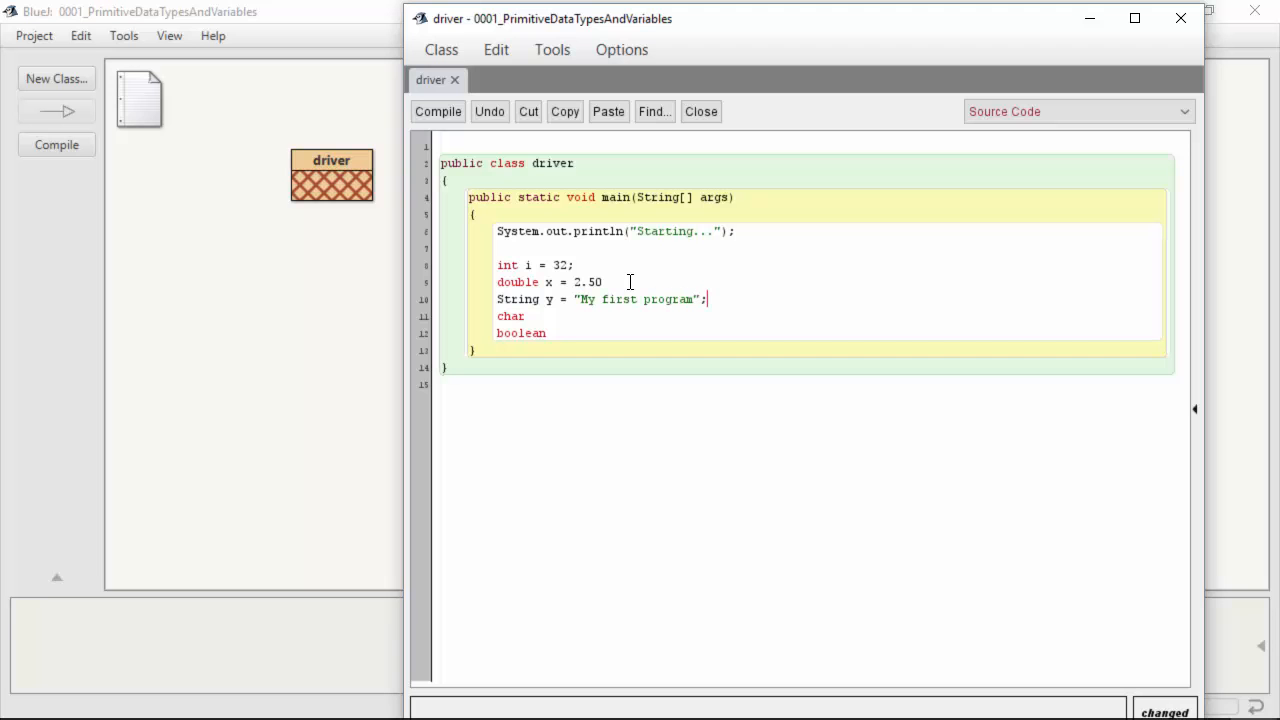
{"action": "left_click", "coordinate": [438, 111]}
{"action": "type", "text": " ="}
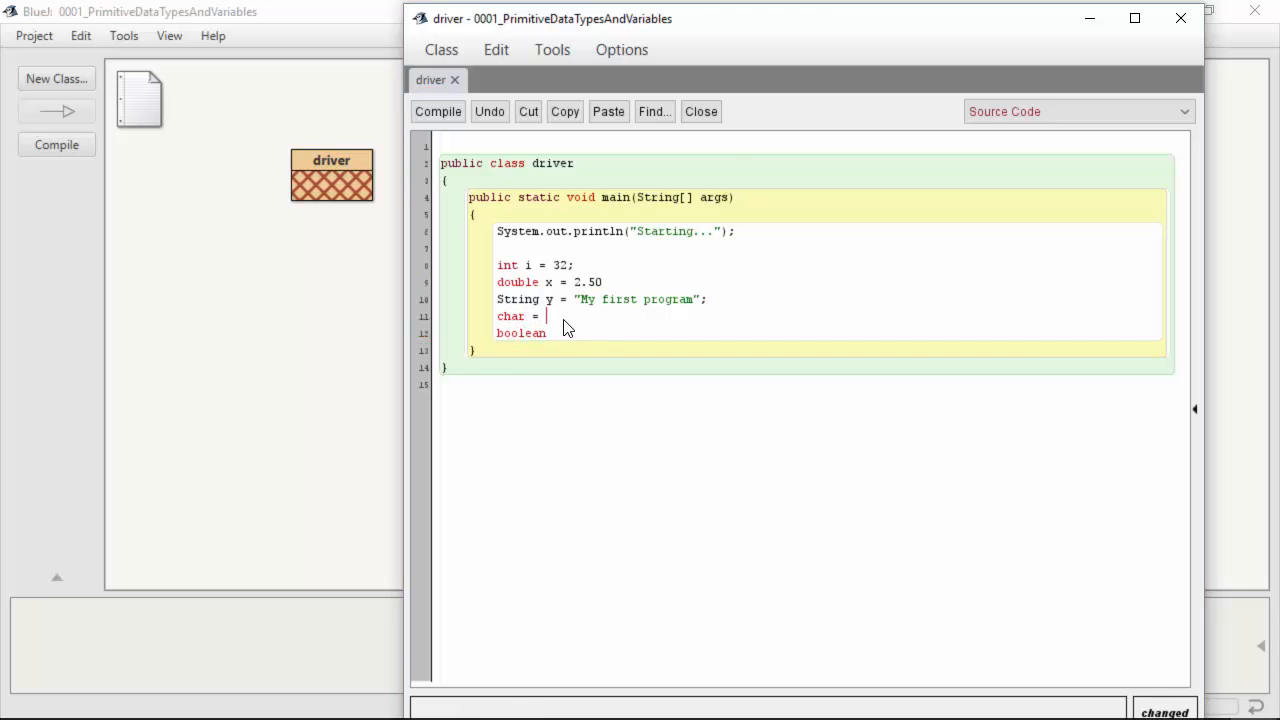
{"action": "type", "text": "'"}
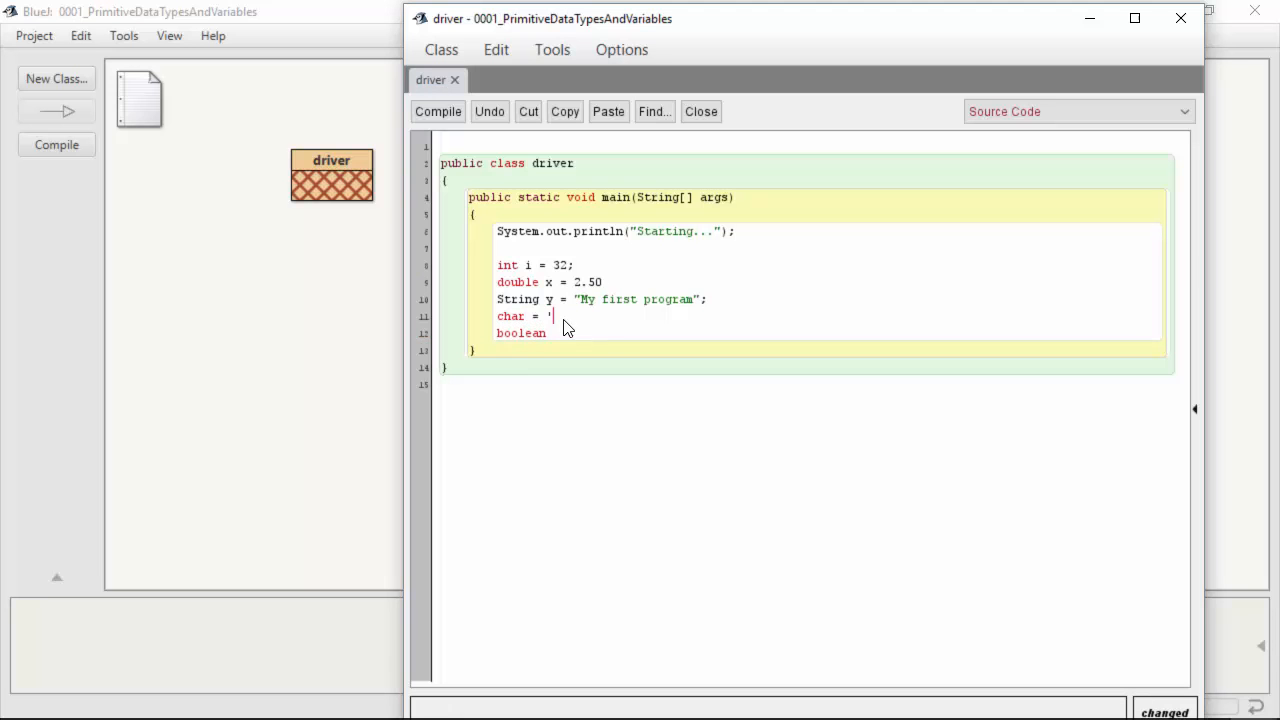
{"action": "type", "text": "y';"}
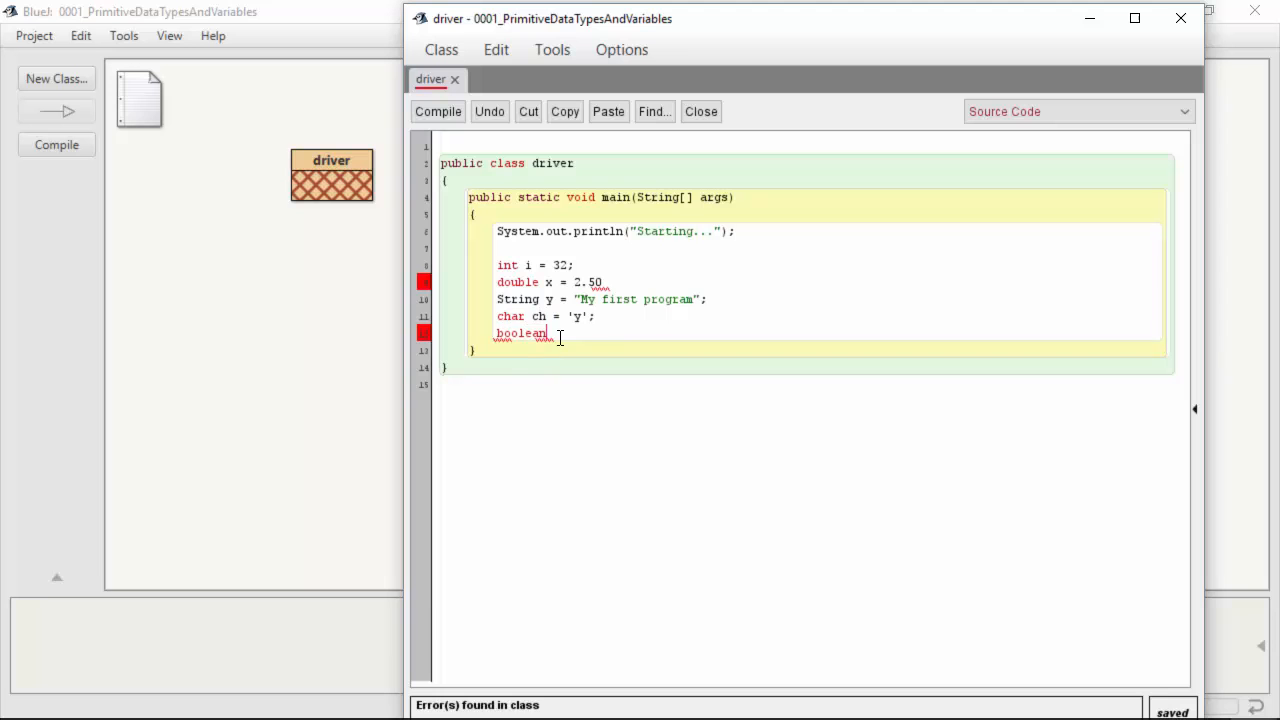
{"action": "type", "text": "isActive = false;"}
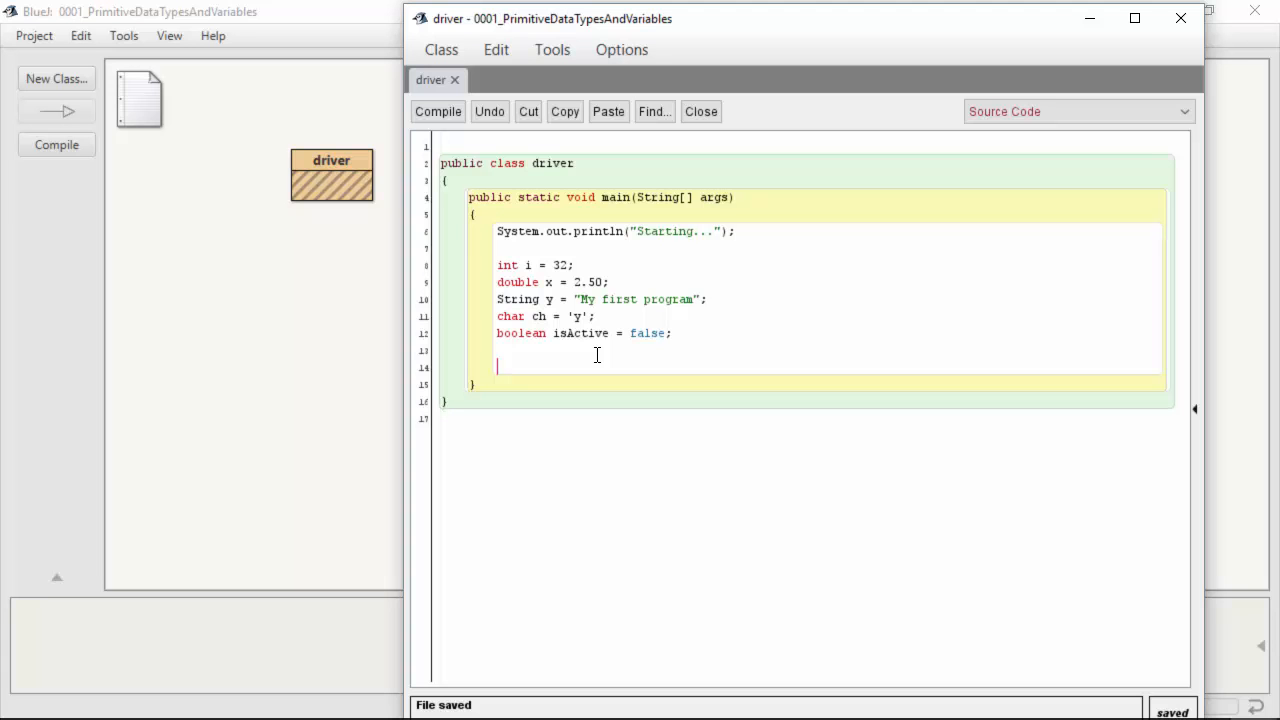
Step: Add System.out.println("My age is " + i); after the declarations
{"action": "type", "text": "S"}
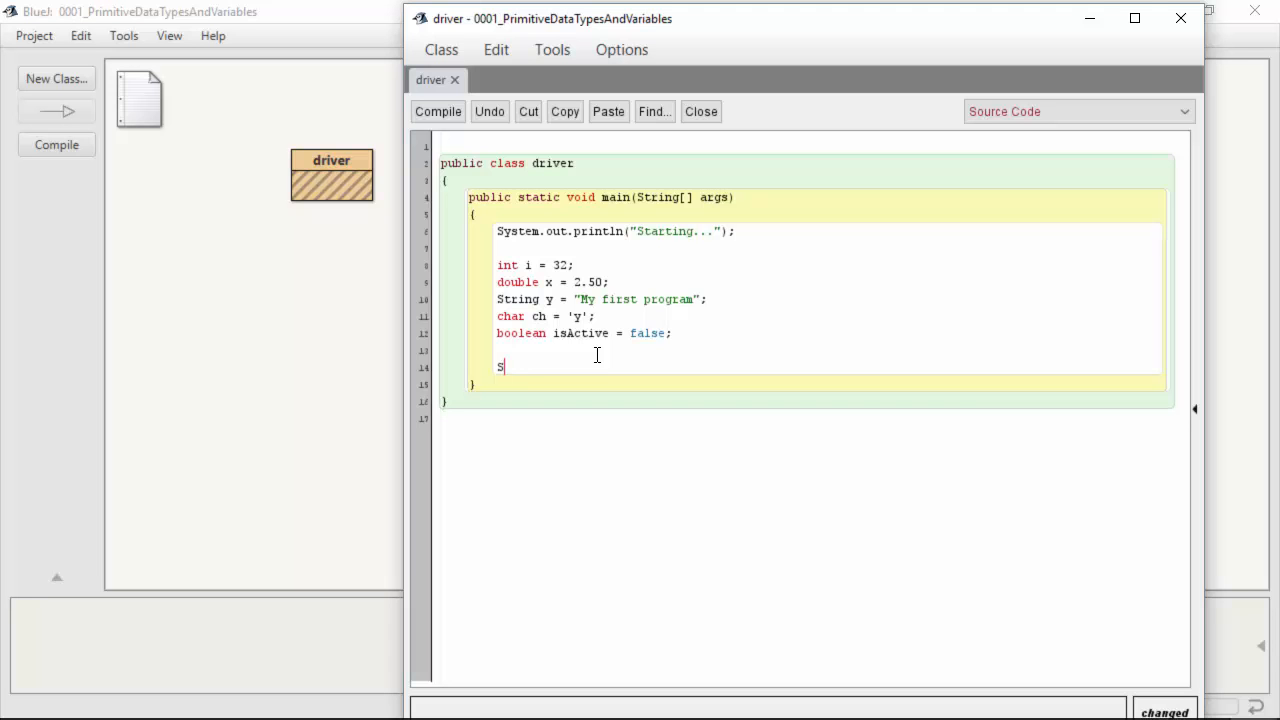
{"action": "type", "text": "ystem.out.rp"}
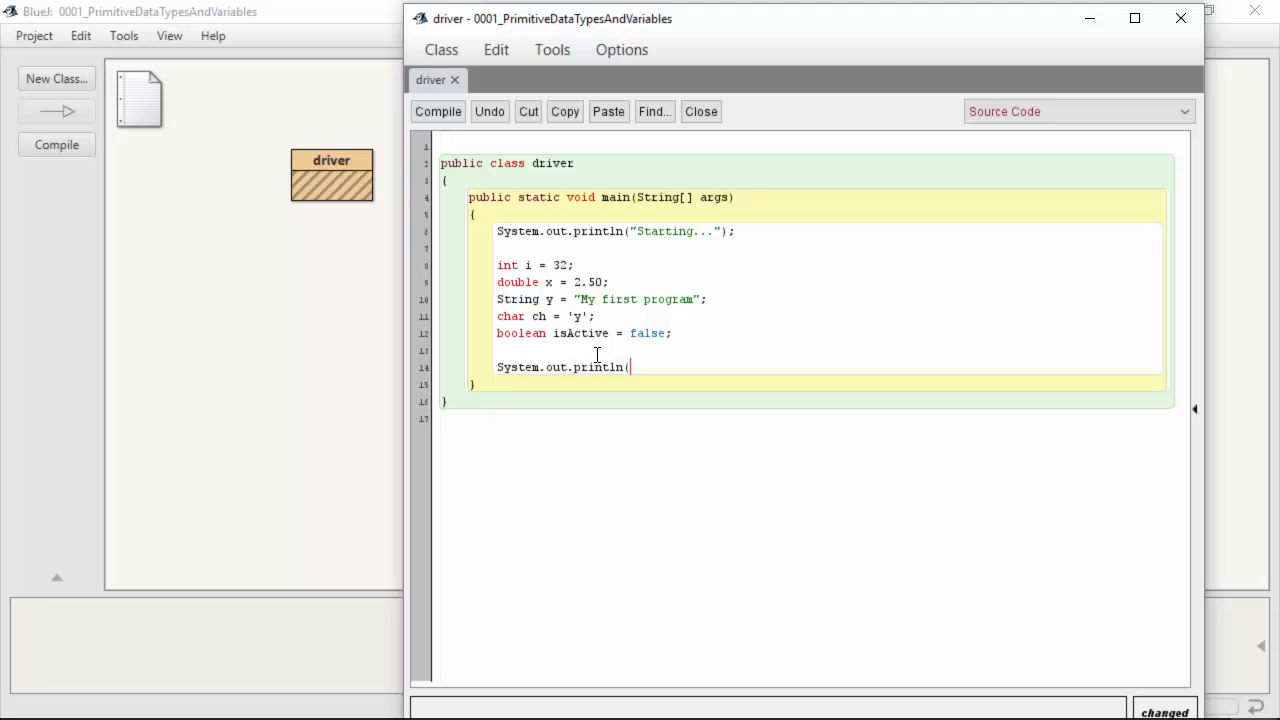
{"action": "type", "text": "\"My ages i"}
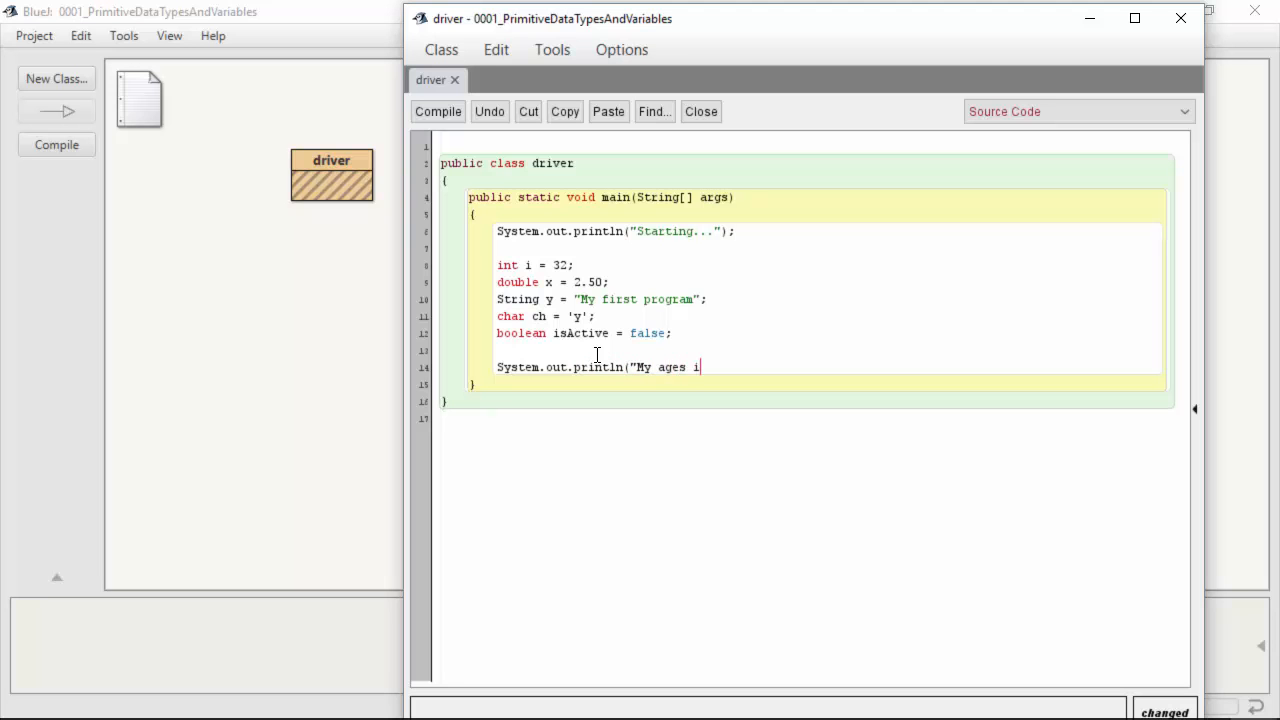
{"action": "type", "text": "is \" + i"}
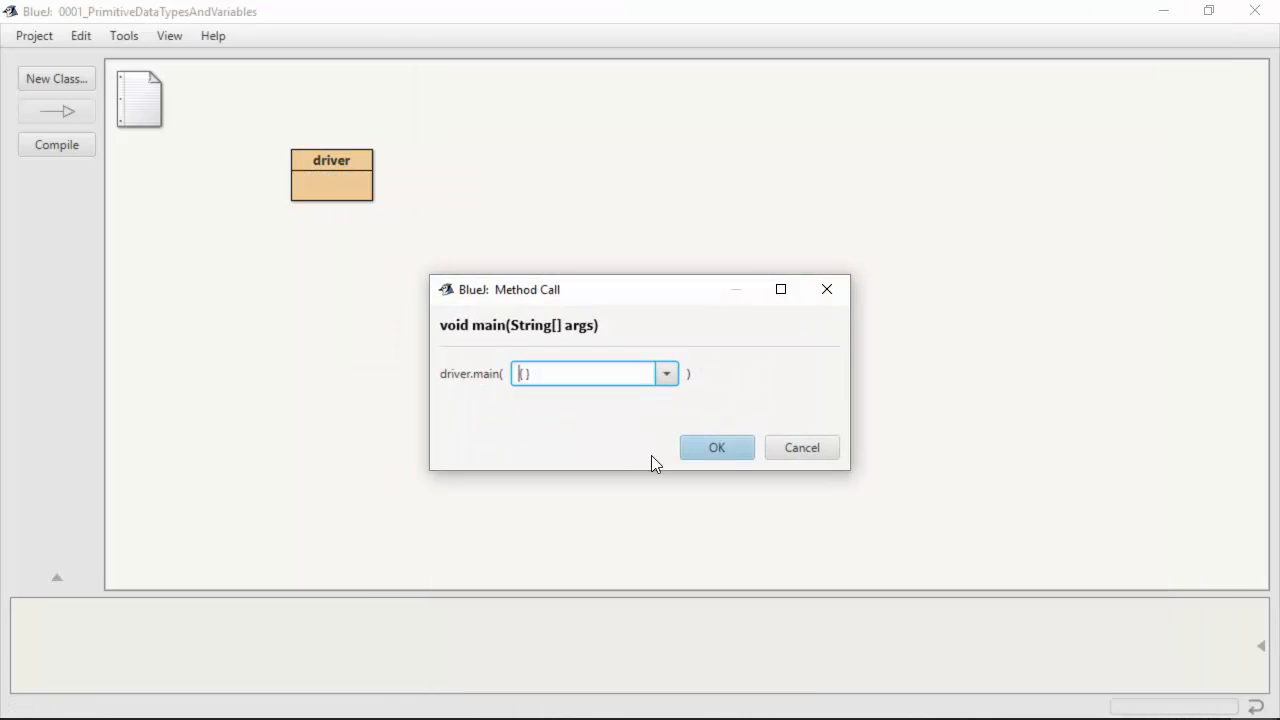
{"action": "left_click", "coordinate": [716, 447]}
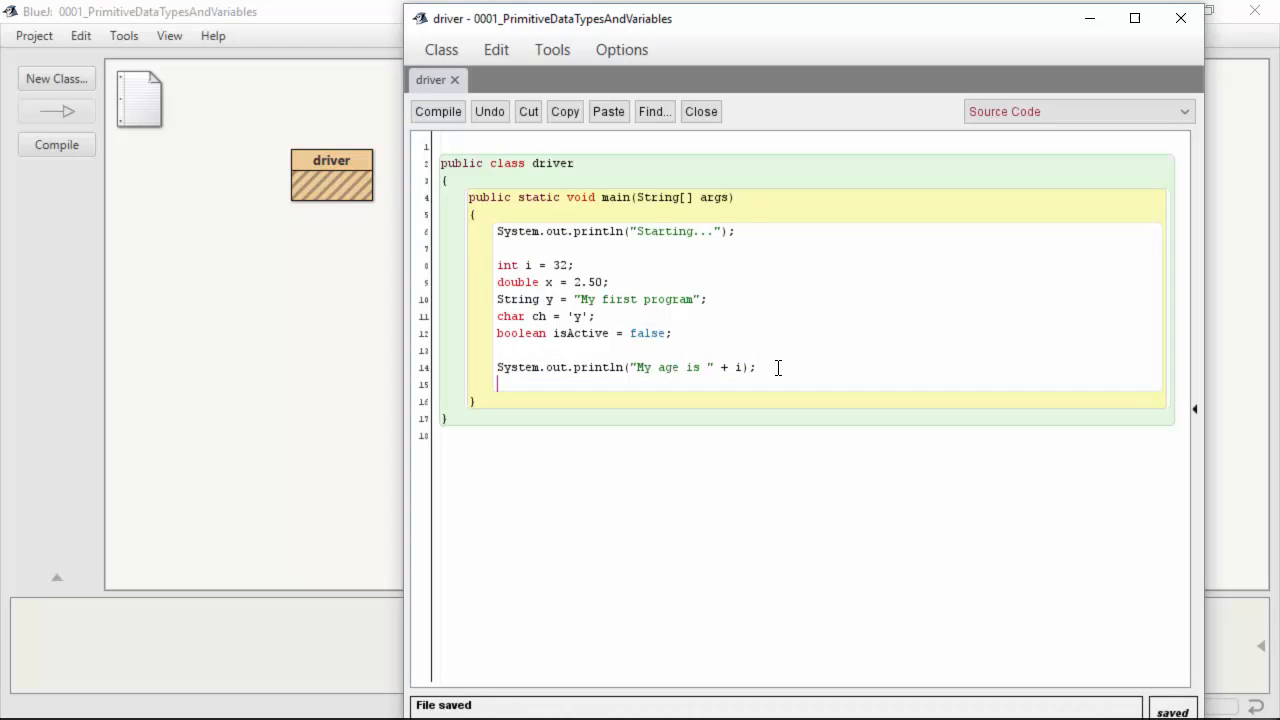
Step: Add System.out.printf("My age is %d\n", i); below the println and compile
{"action": "type", "text": "System.ou"}
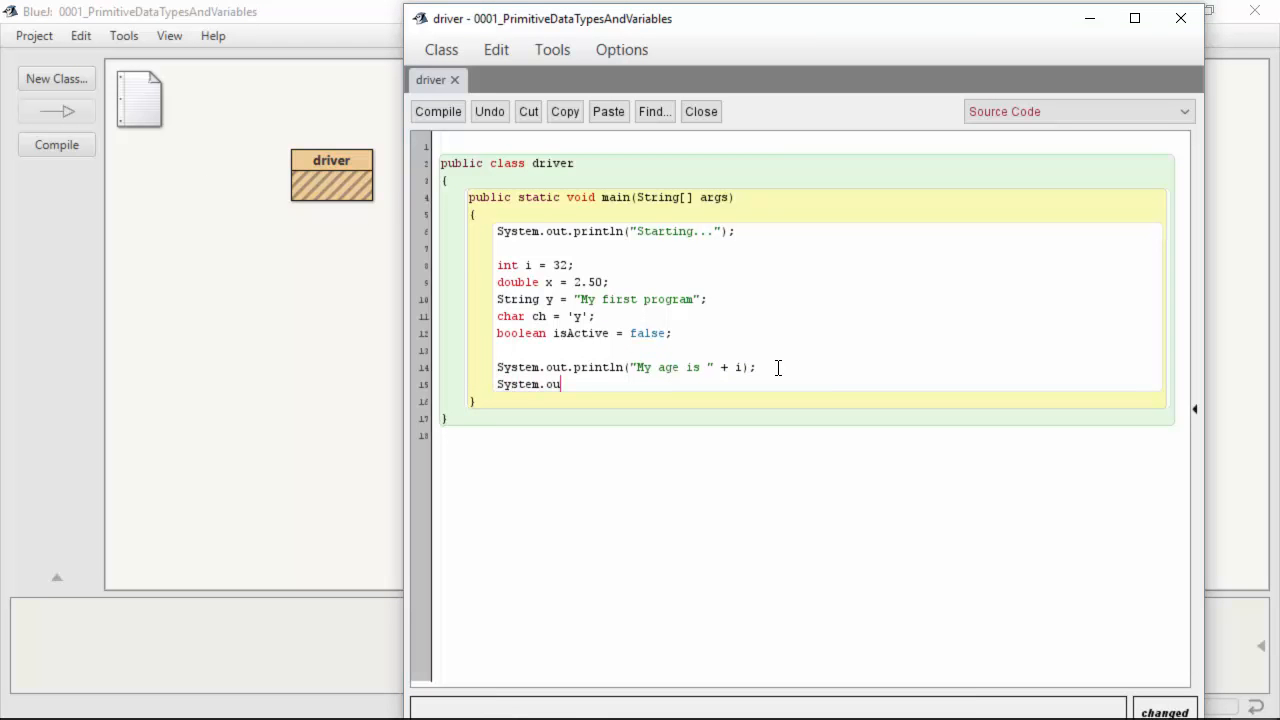
{"action": "type", "text": "t.printf(\""}
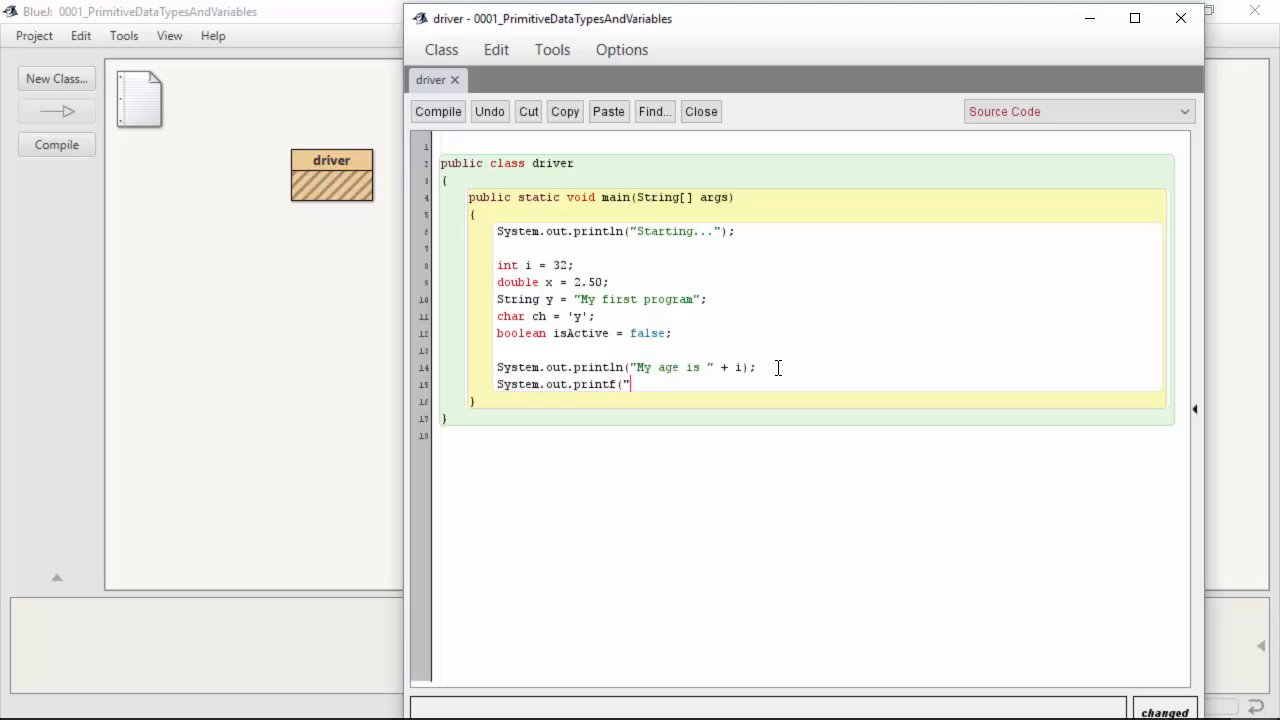
{"action": "type", "text": "My at"}
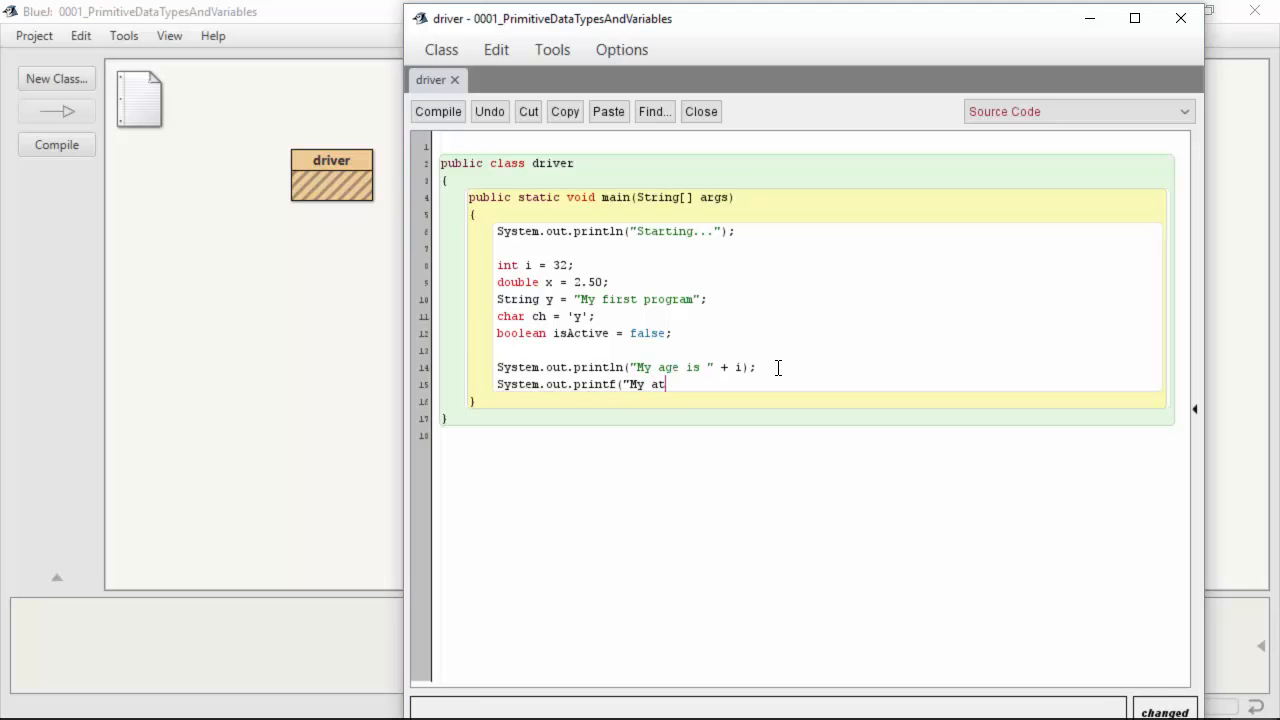
{"action": "type", "text": "ge is %"}
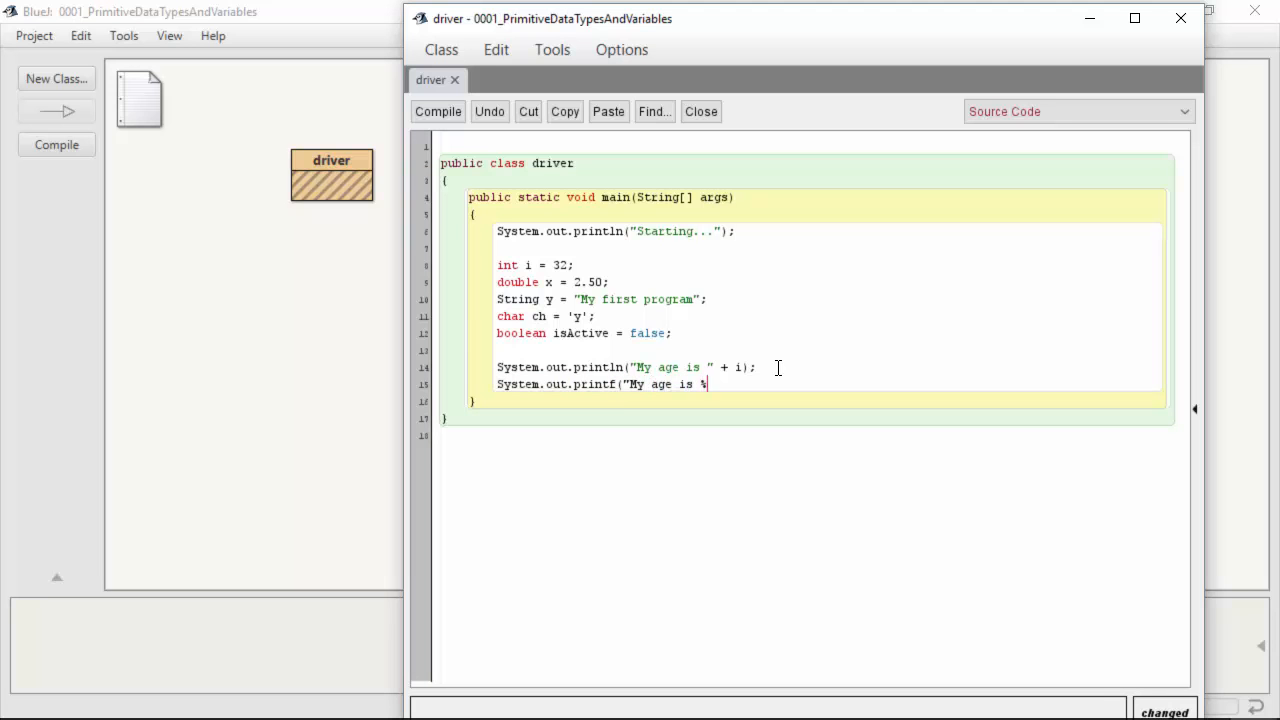
{"action": "type", "text": "d\\n\""}
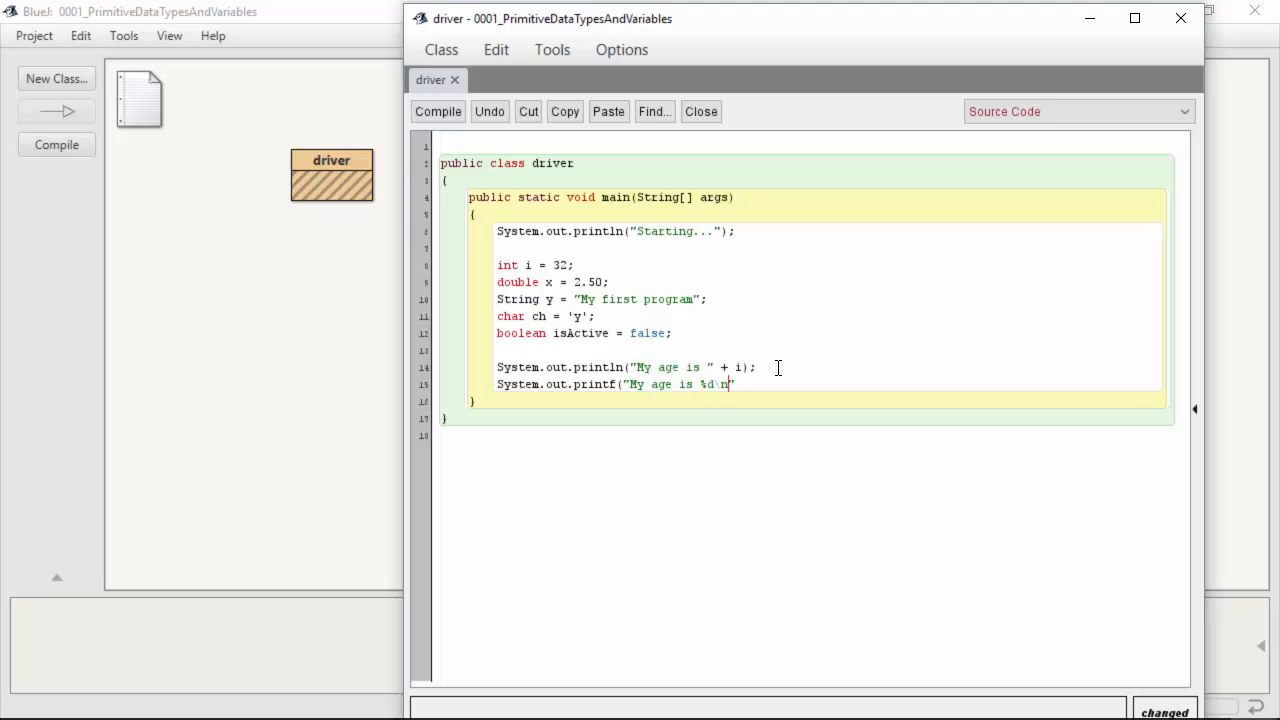
{"action": "type", "text": ", i);"}
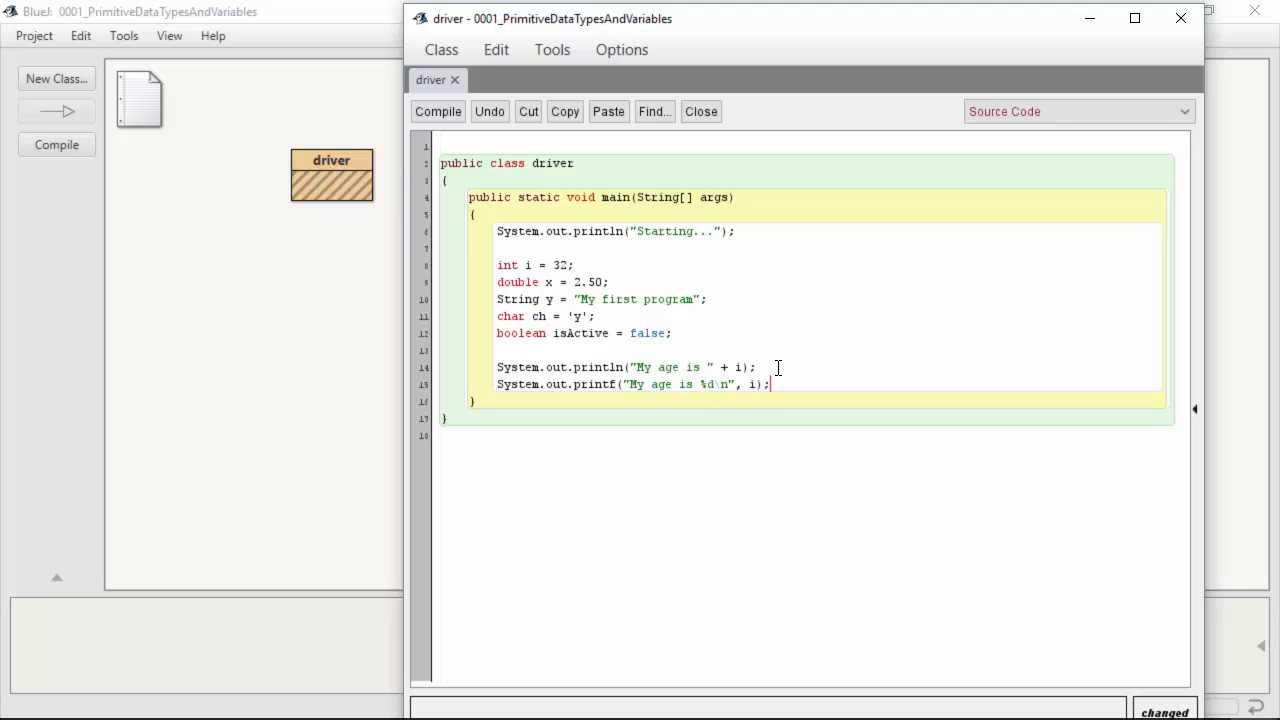
{"action": "left_click", "coordinate": [438, 111]}
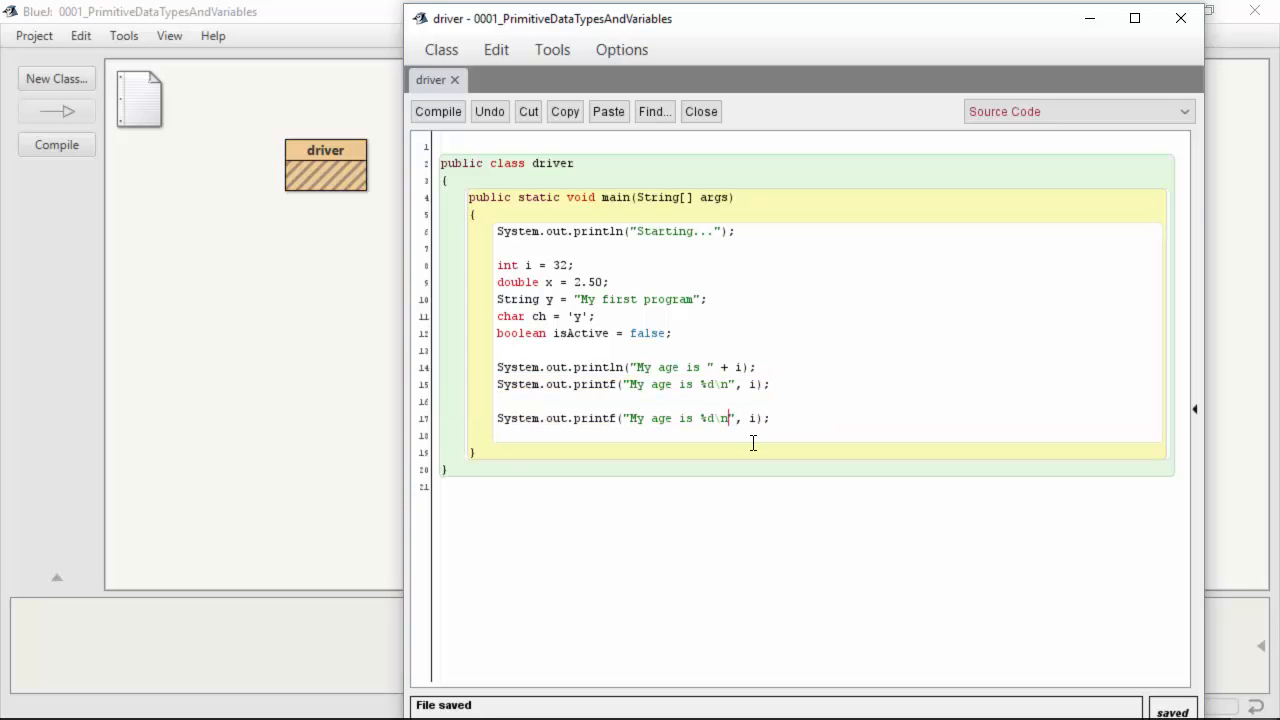
Step: Extend the line 17 printf string with "I paid $%.2f for a coffee today.\n%s\n"
{"action": "type", "text": "t"}
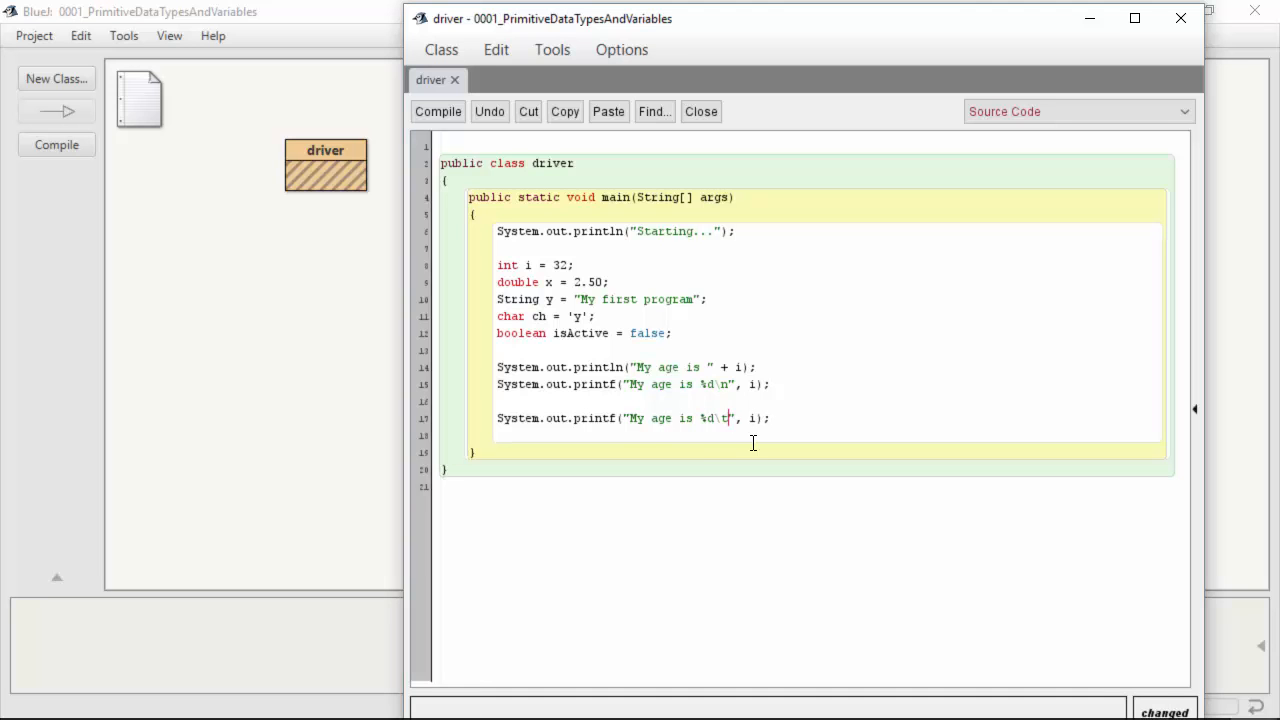
{"action": "type", "text": "I paid %"}
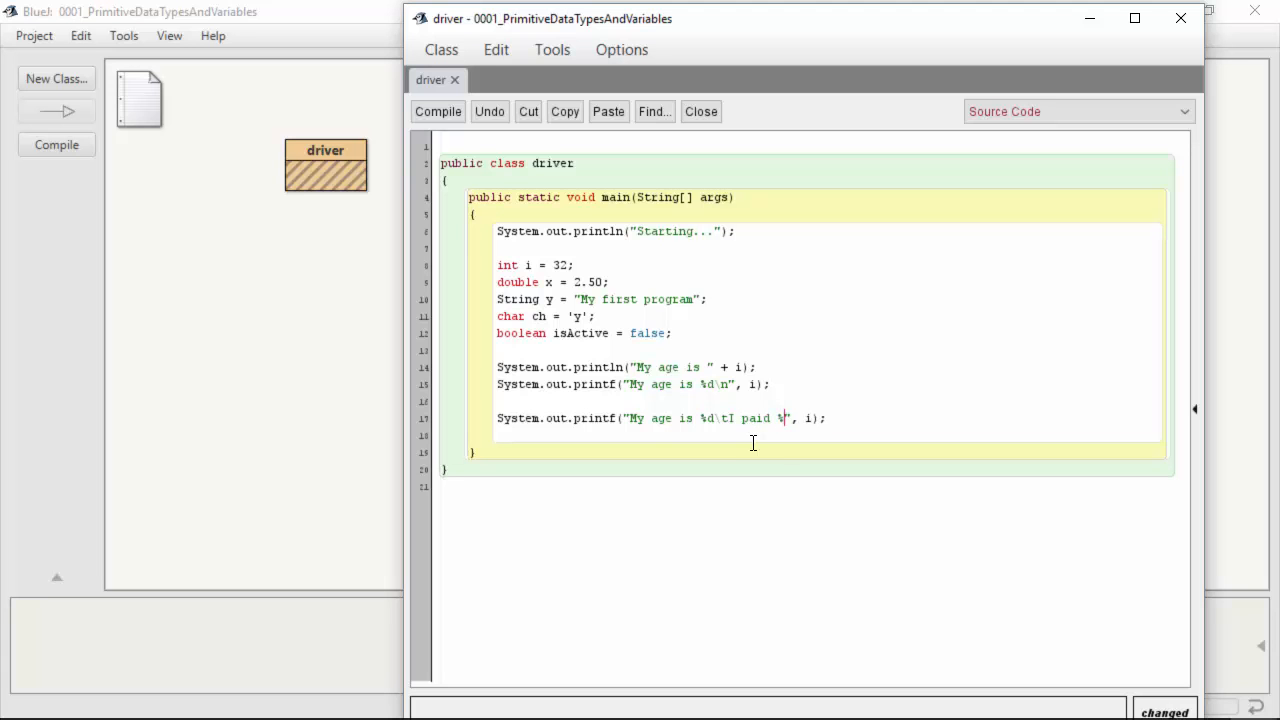
{"action": "type", "text": "$"}
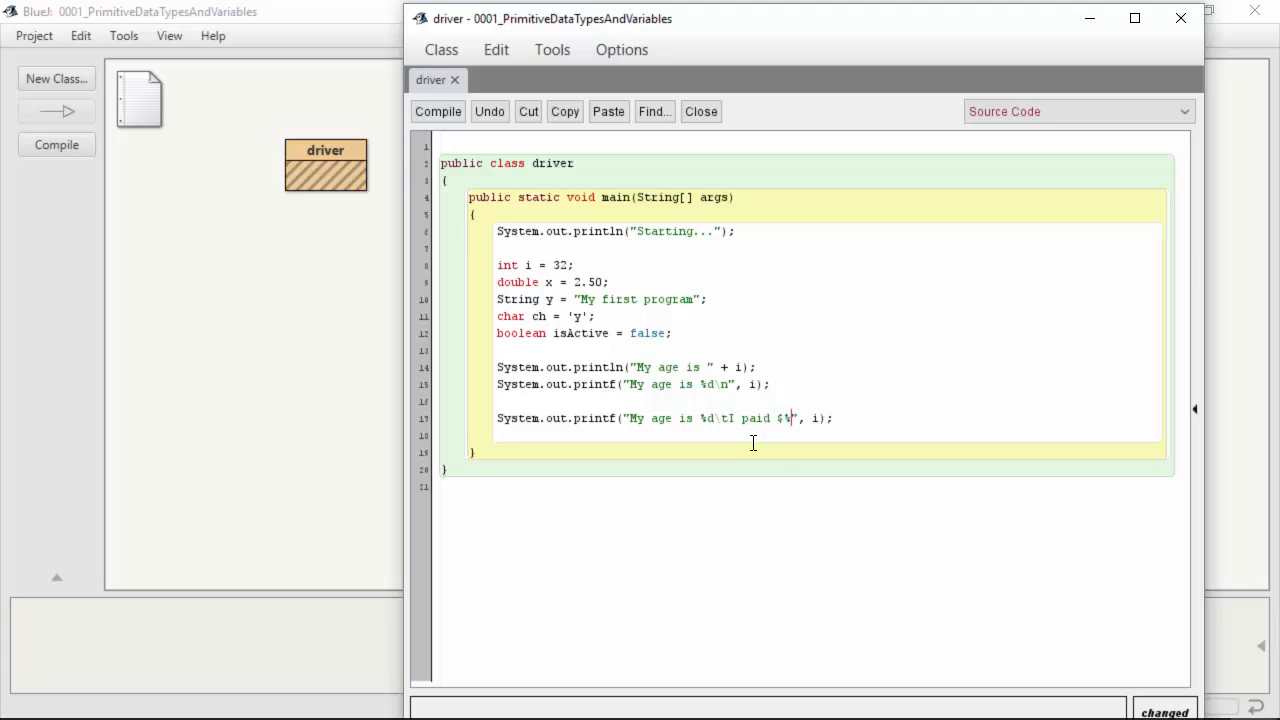
{"action": "type", "text": ".2f"}
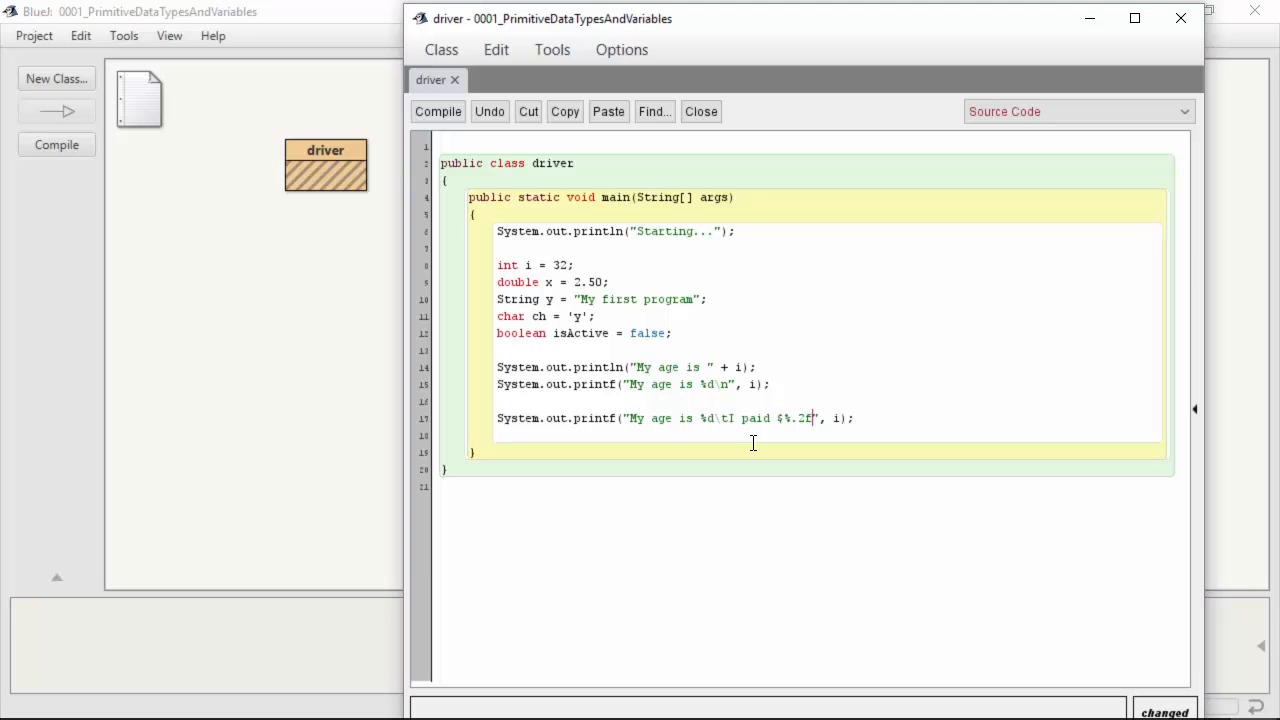
{"action": "type", "text": "for"}
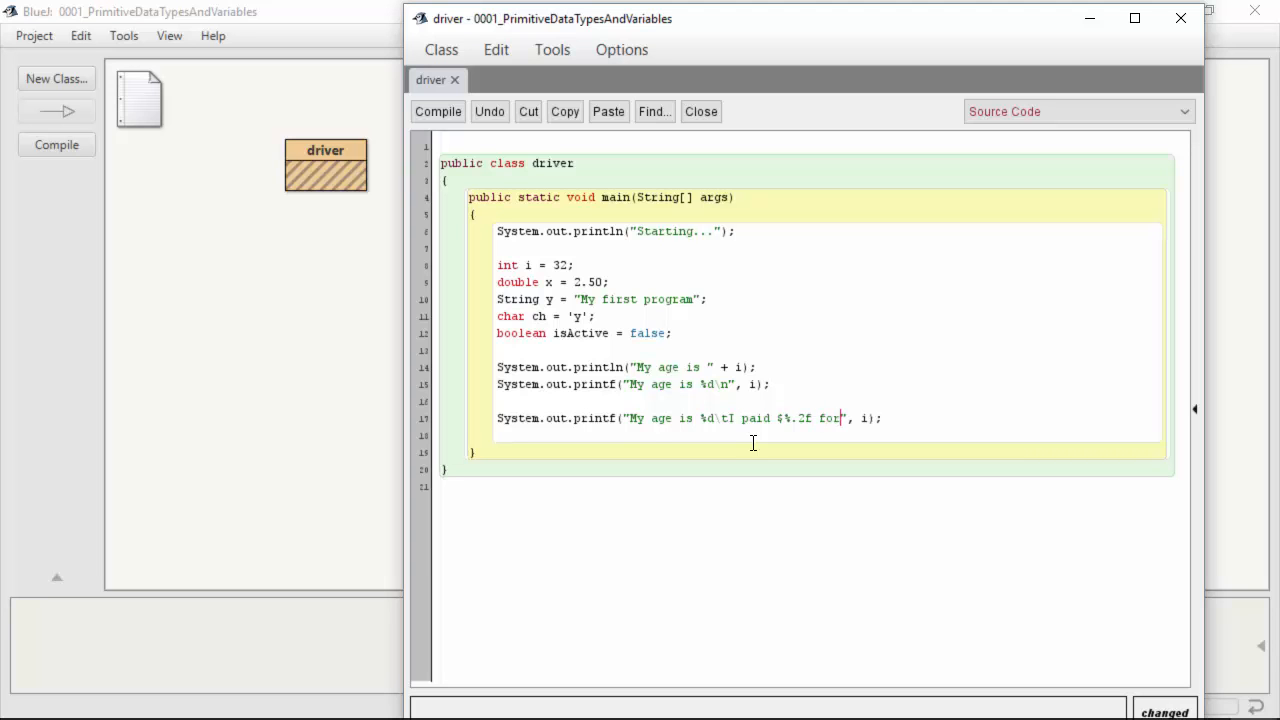
{"action": "type", "text": "a coffee today."}
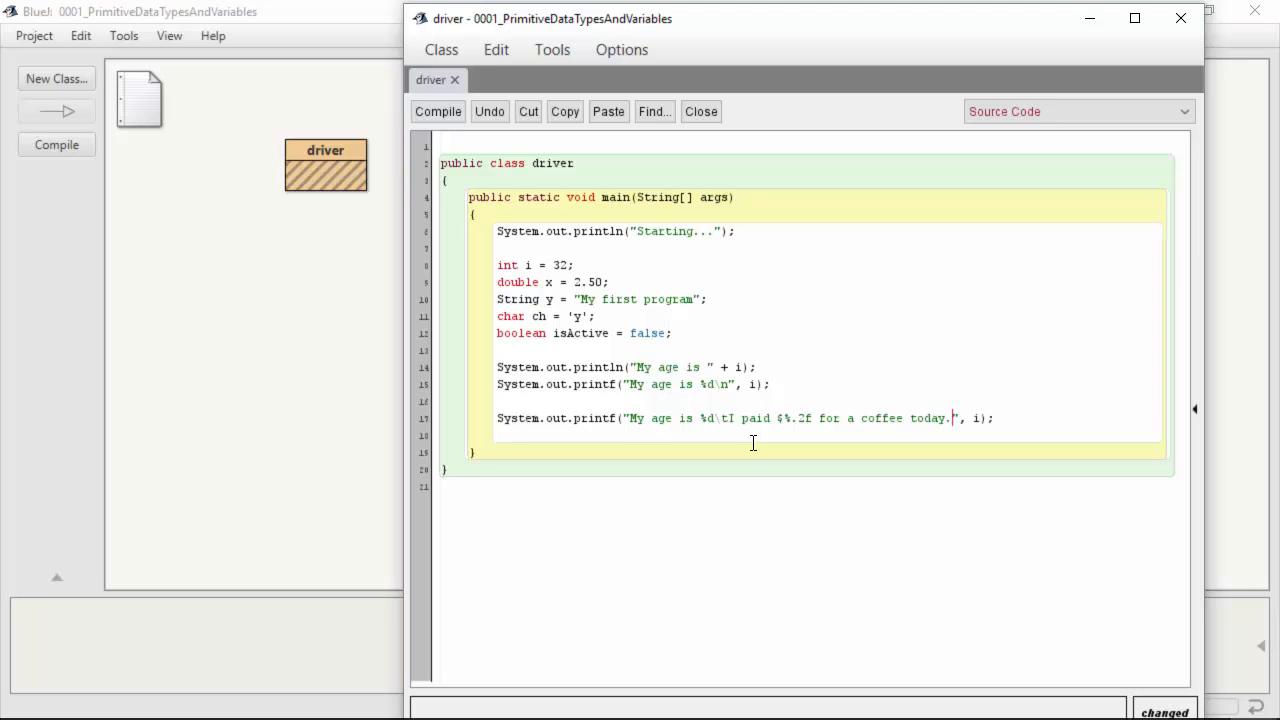
{"action": "type", "text": "\\t"}
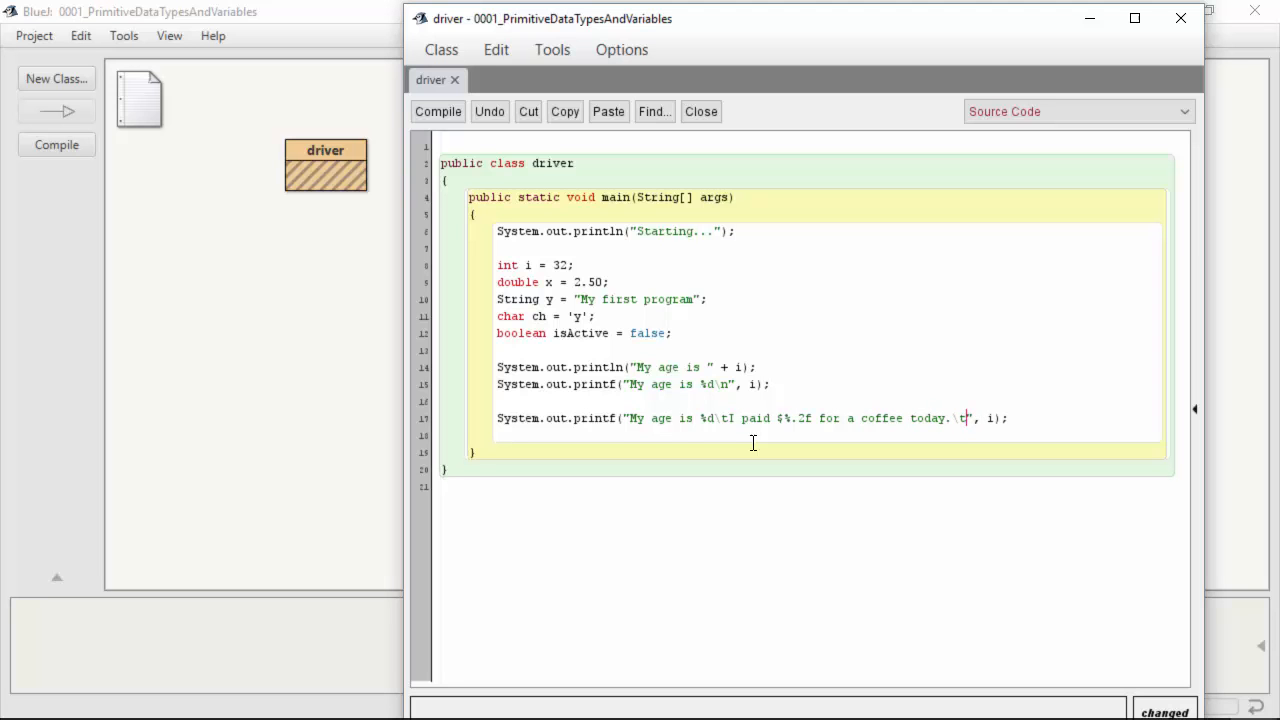
{"action": "type", "text": "n"}
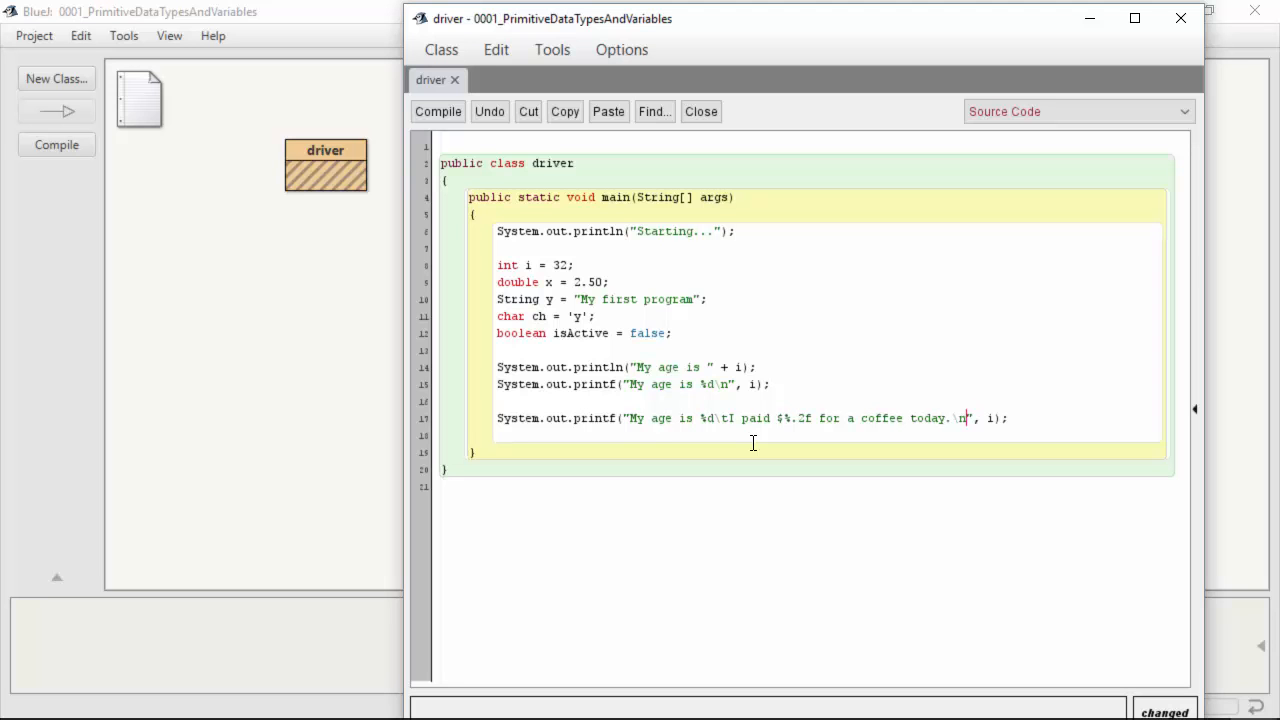
{"action": "type", "text": "%s"}
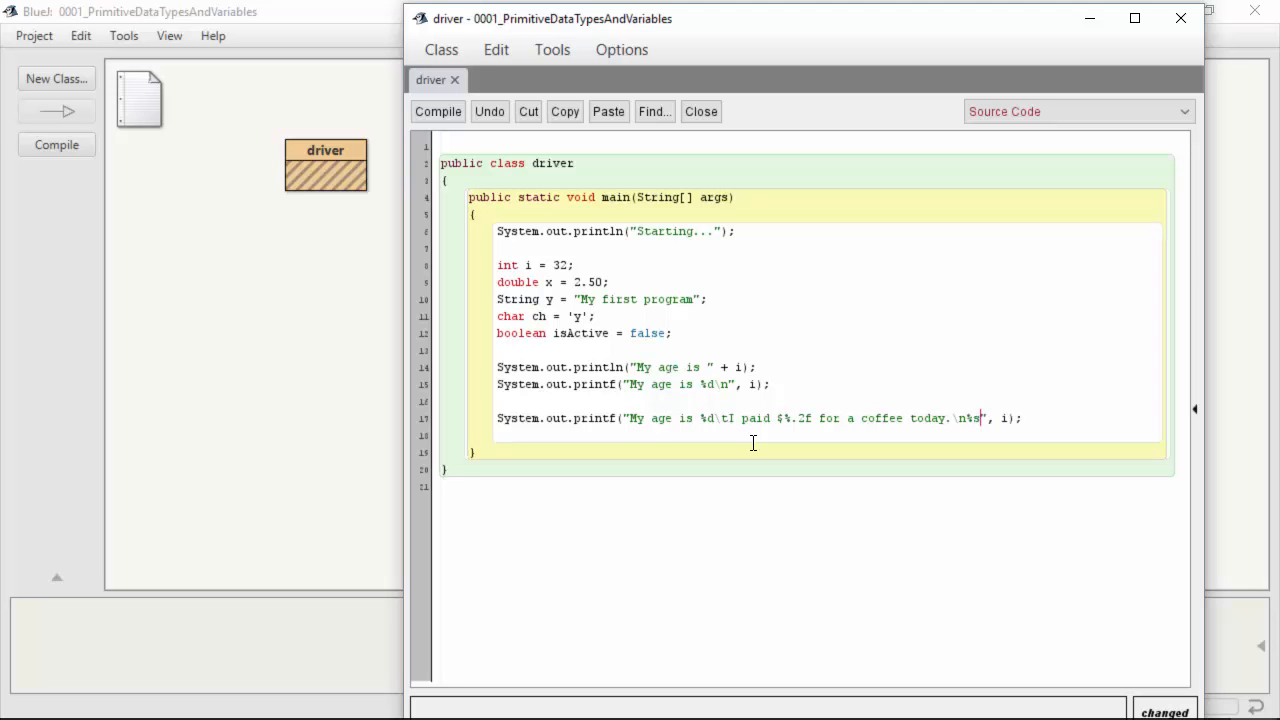
{"action": "type", "text": "\\n%s\\nI l\""}
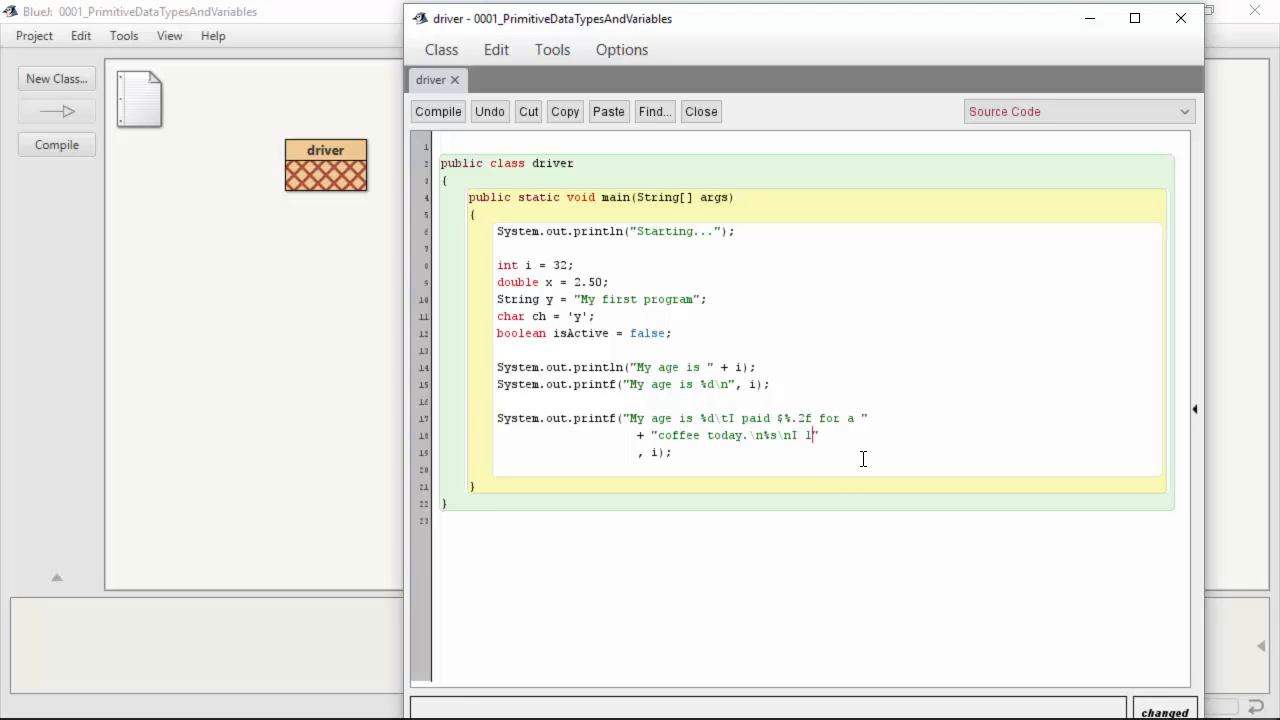
Step: Append concatenated pieces "Do I like to program? %s\n" and "This course is active: %b\n"
{"action": "type", "text": "Do I like to program?"}
{"action": "type", "text": "+"}
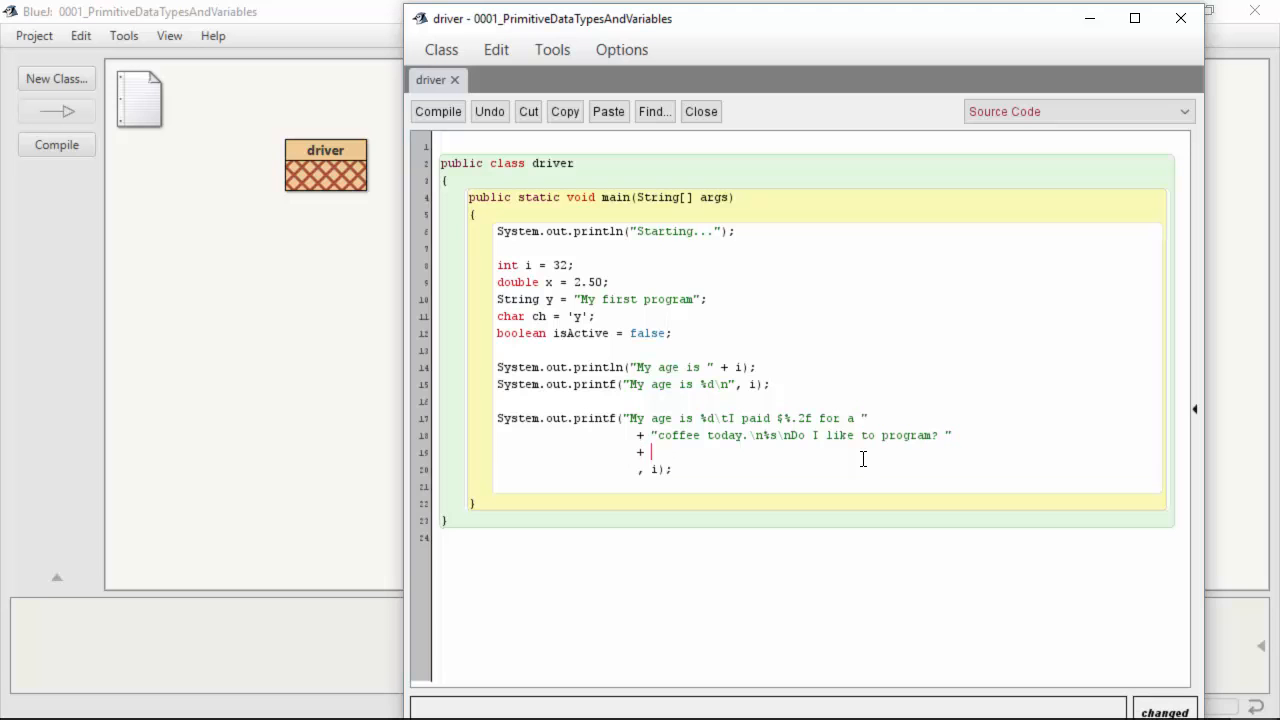
{"action": "type", "text": "\""}
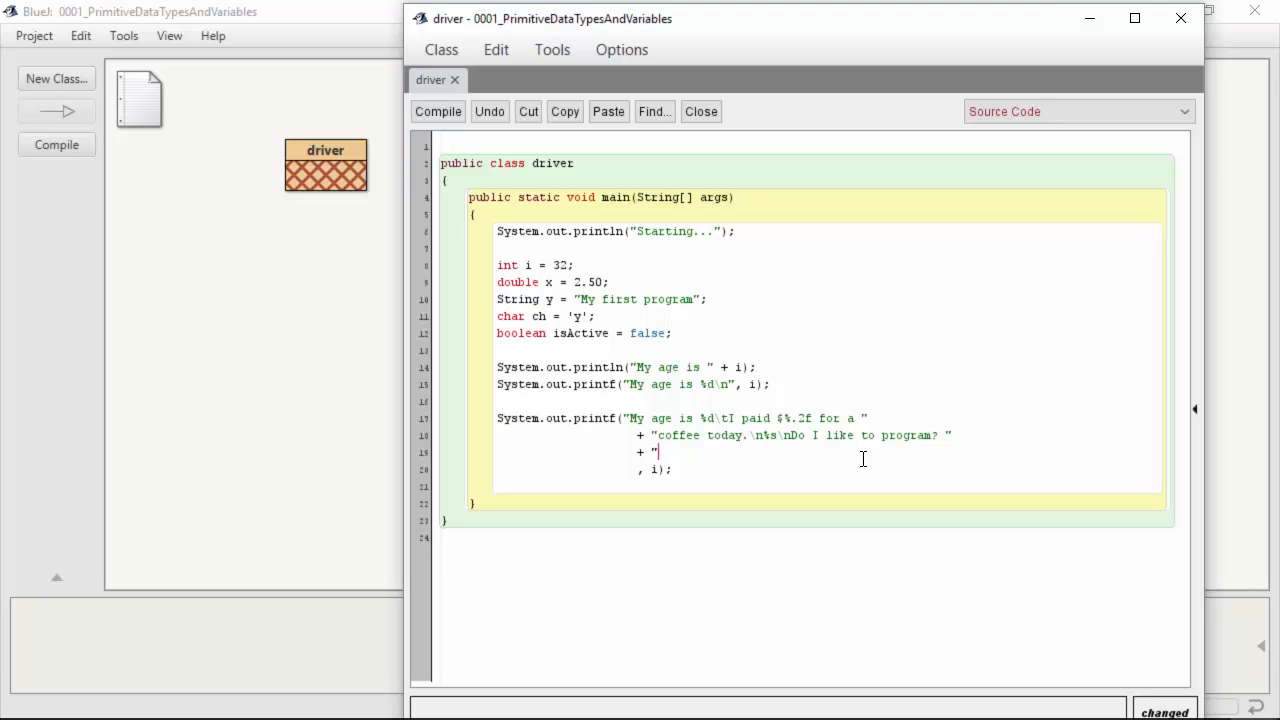
{"action": "type", "text": "%s"}
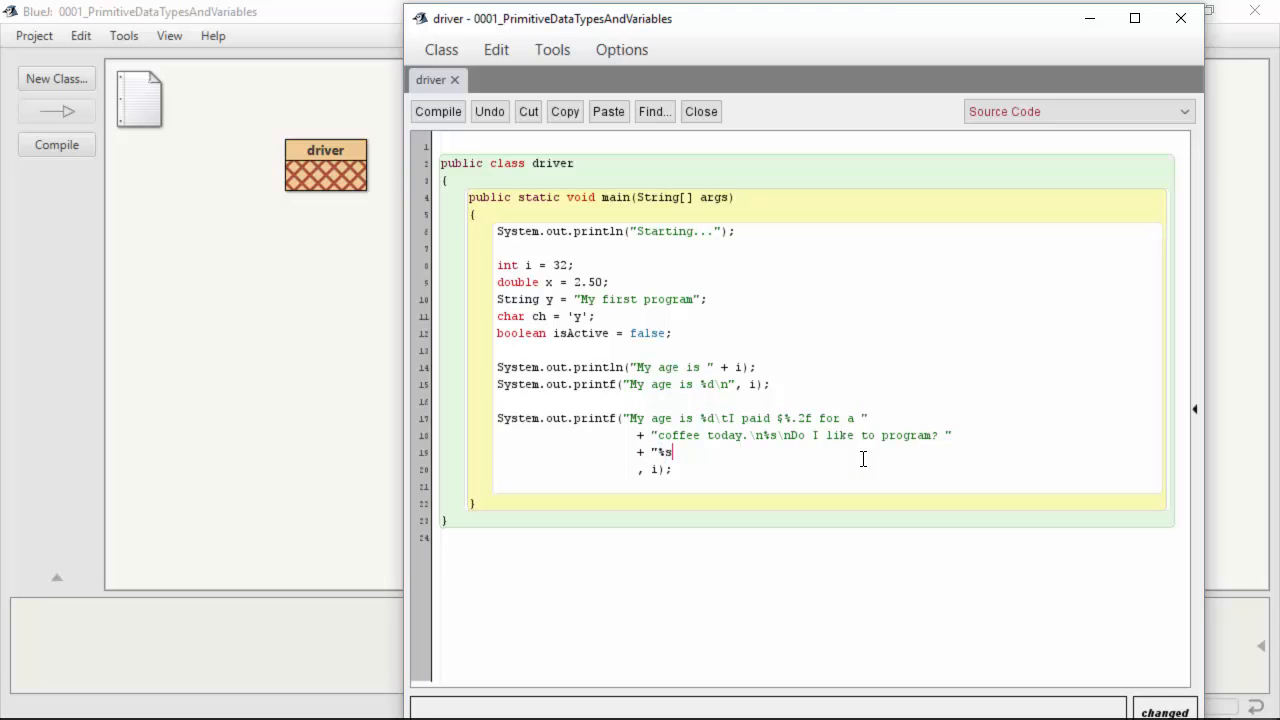
{"action": "type", "text": "\\n"}
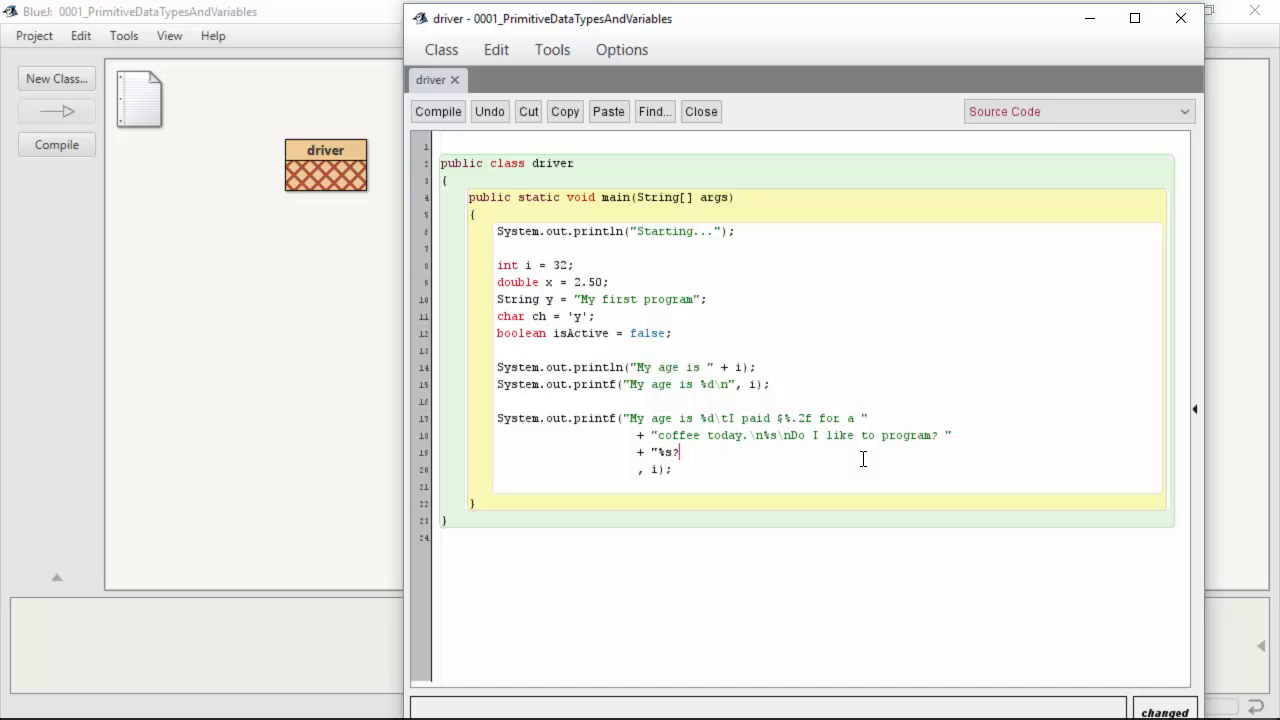
{"action": "type", "text": "\\n"}
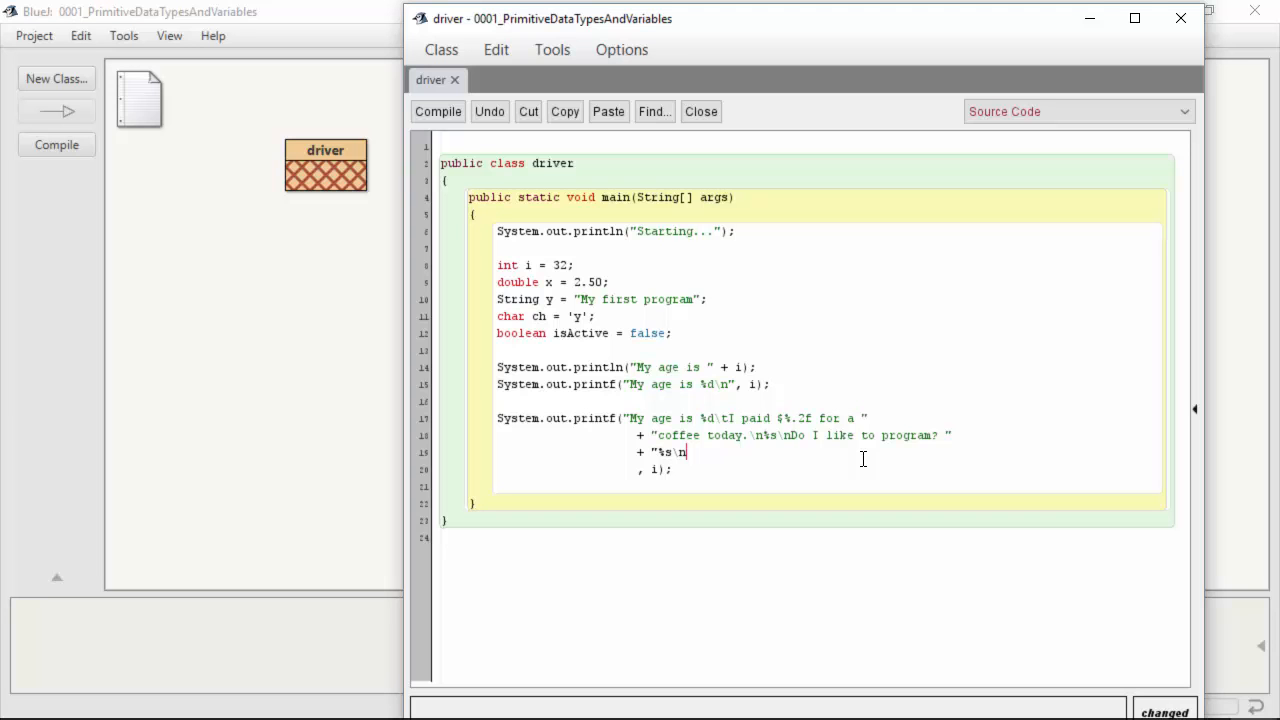
{"action": "type", "text": "This course is active:"}
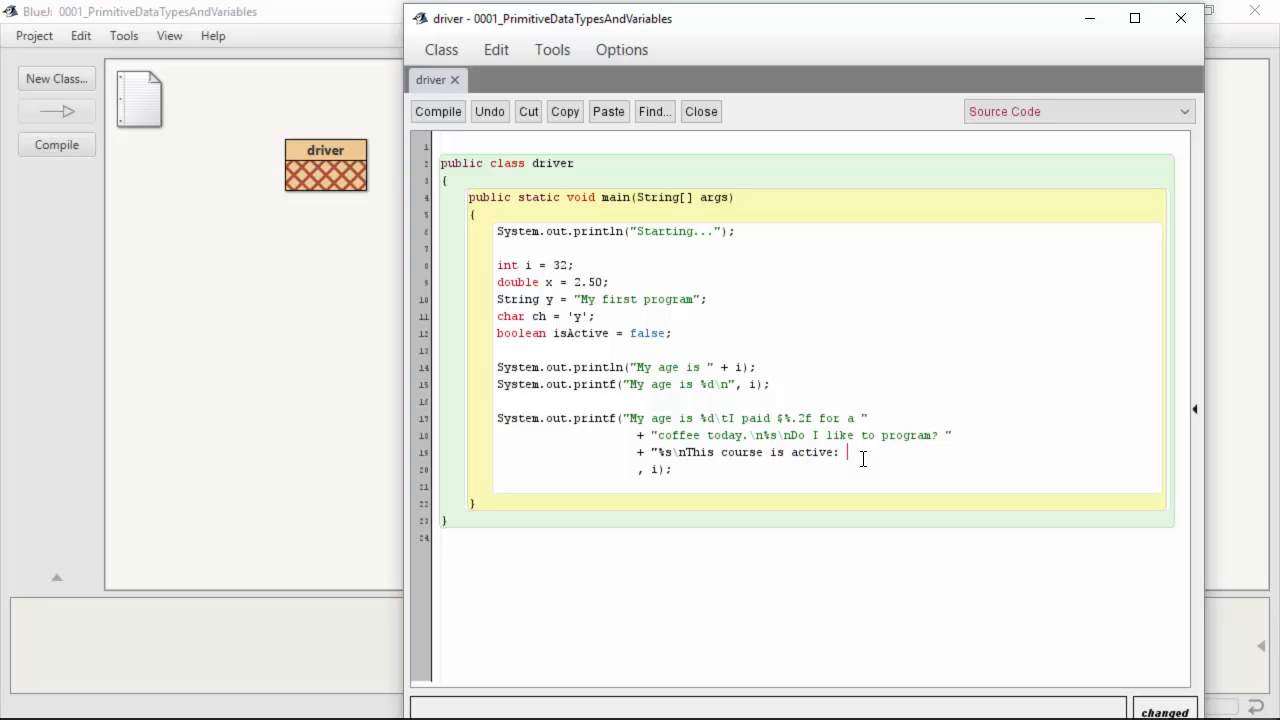
{"action": "type", "text": "%"}
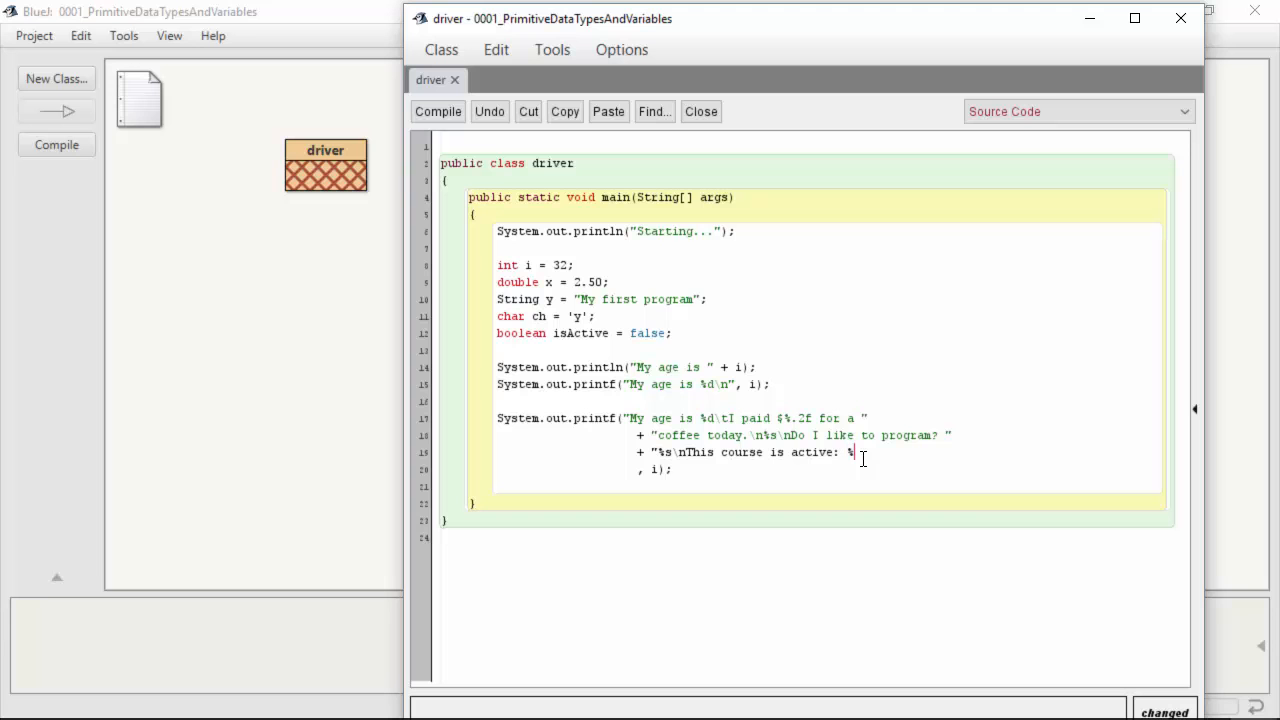
{"action": "type", "text": "b\\n"}
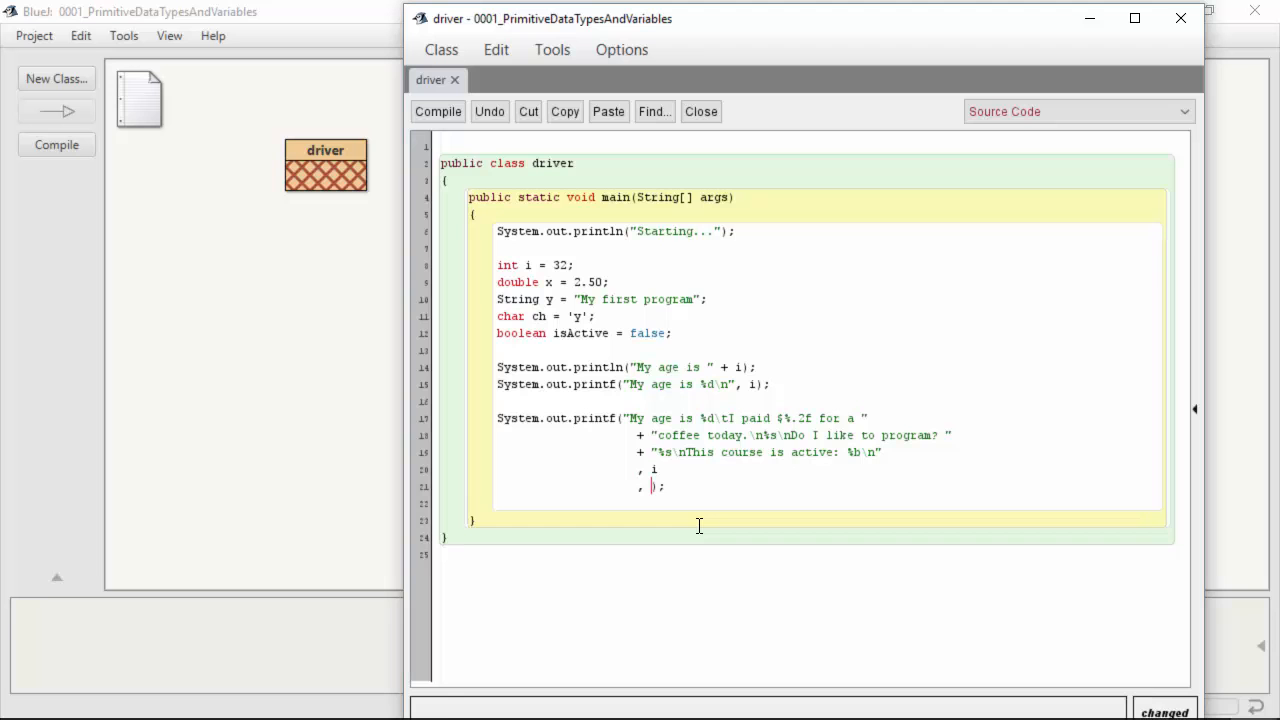
Step: List i, x, y, ch and isActive as printf arguments, one per line, and compile
{"action": "type", "text": "x"}
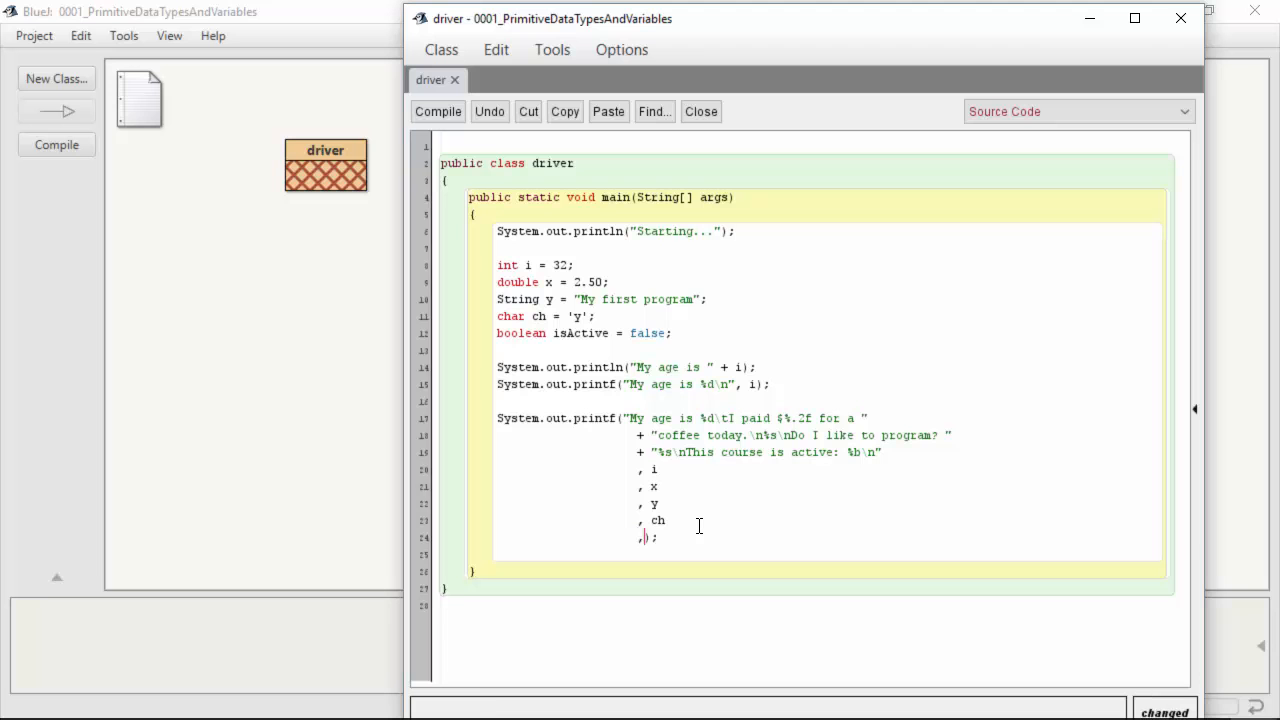
{"action": "type", "text": "is"}
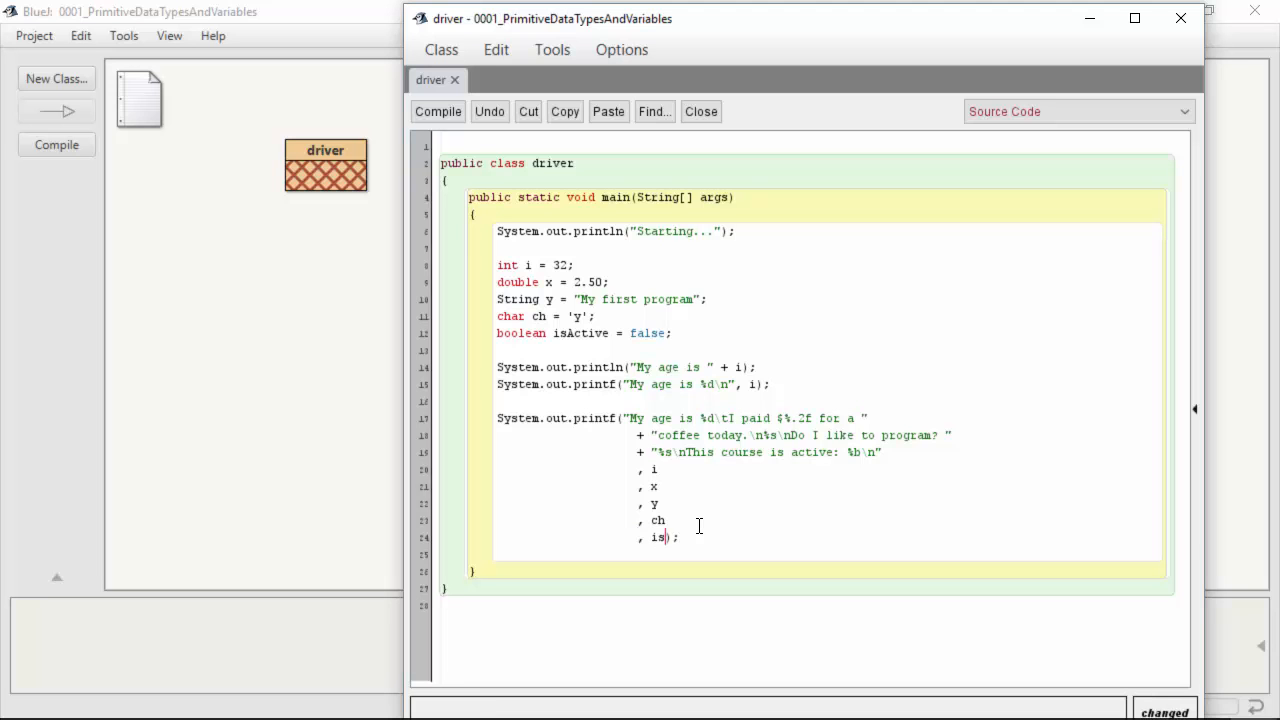
{"action": "type", "text": "Active"}
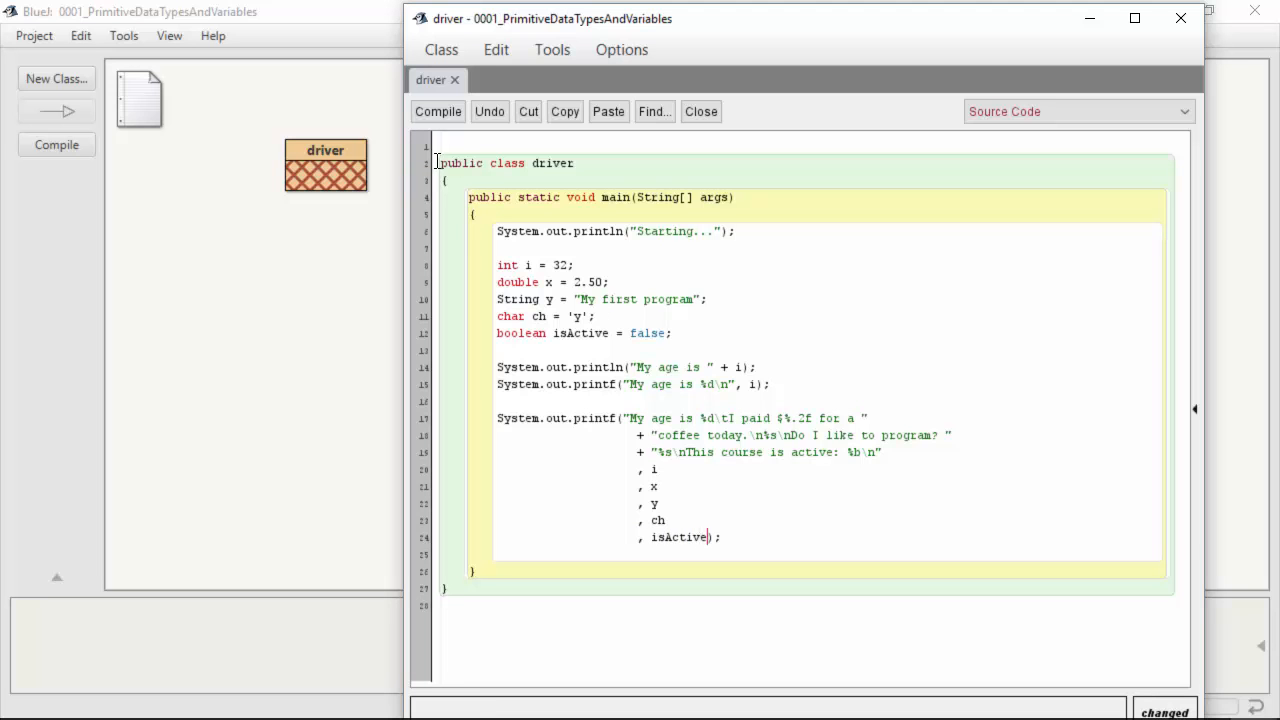
{"action": "left_click", "coordinate": [438, 111]}
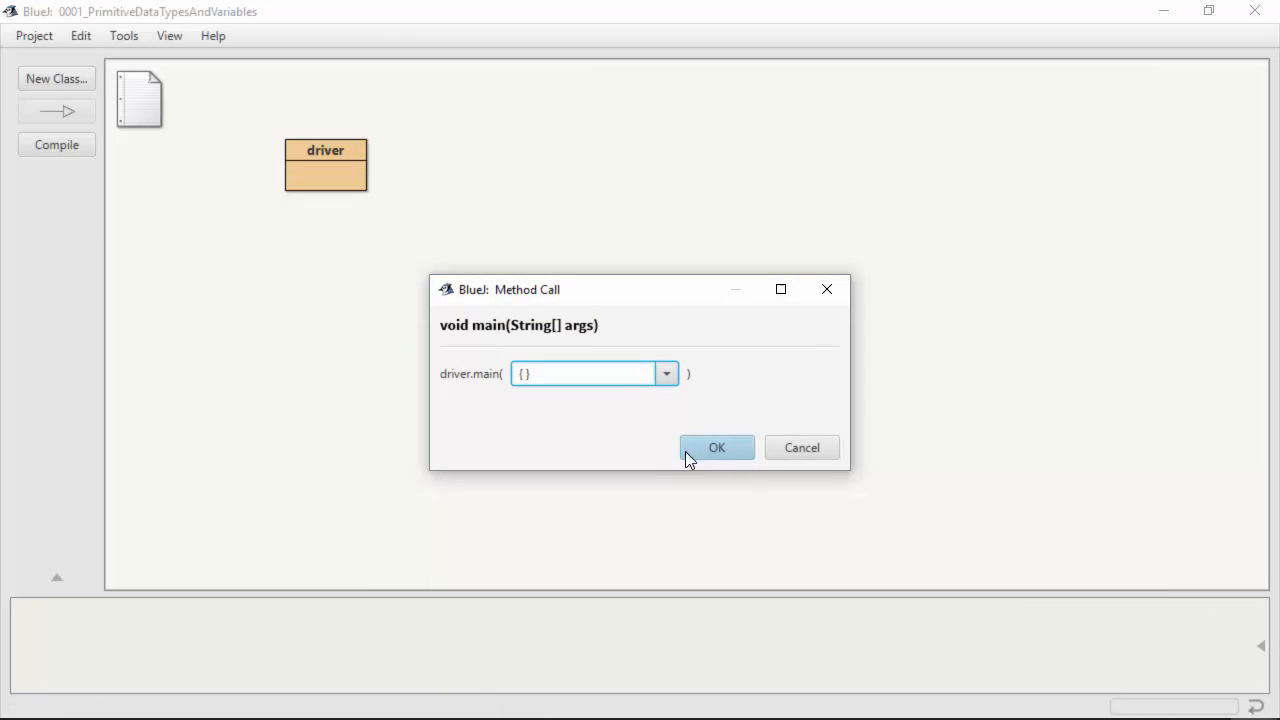
Step: Run driver's main with no arguments, printing age 32, $2.50 coffee, 'My first program', y and false
{"action": "left_click", "coordinate": [716, 447]}
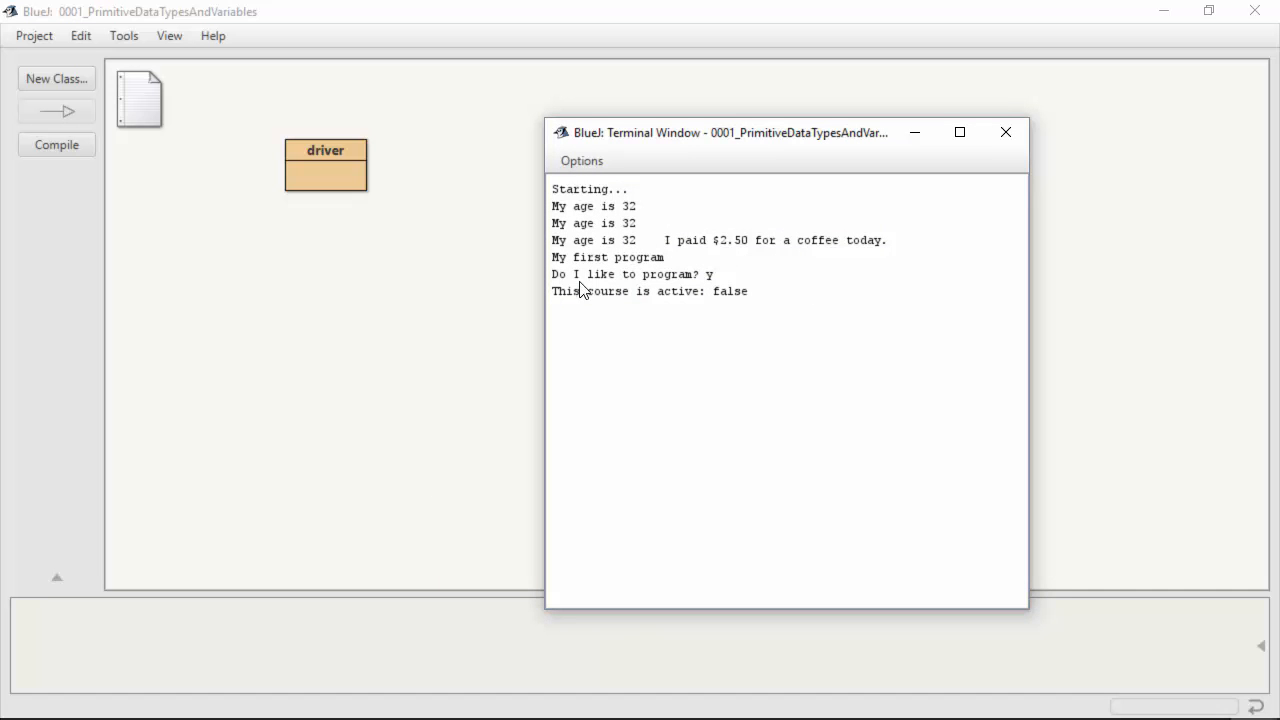
{"action": "mouse_move", "coordinate": [726, 285]}
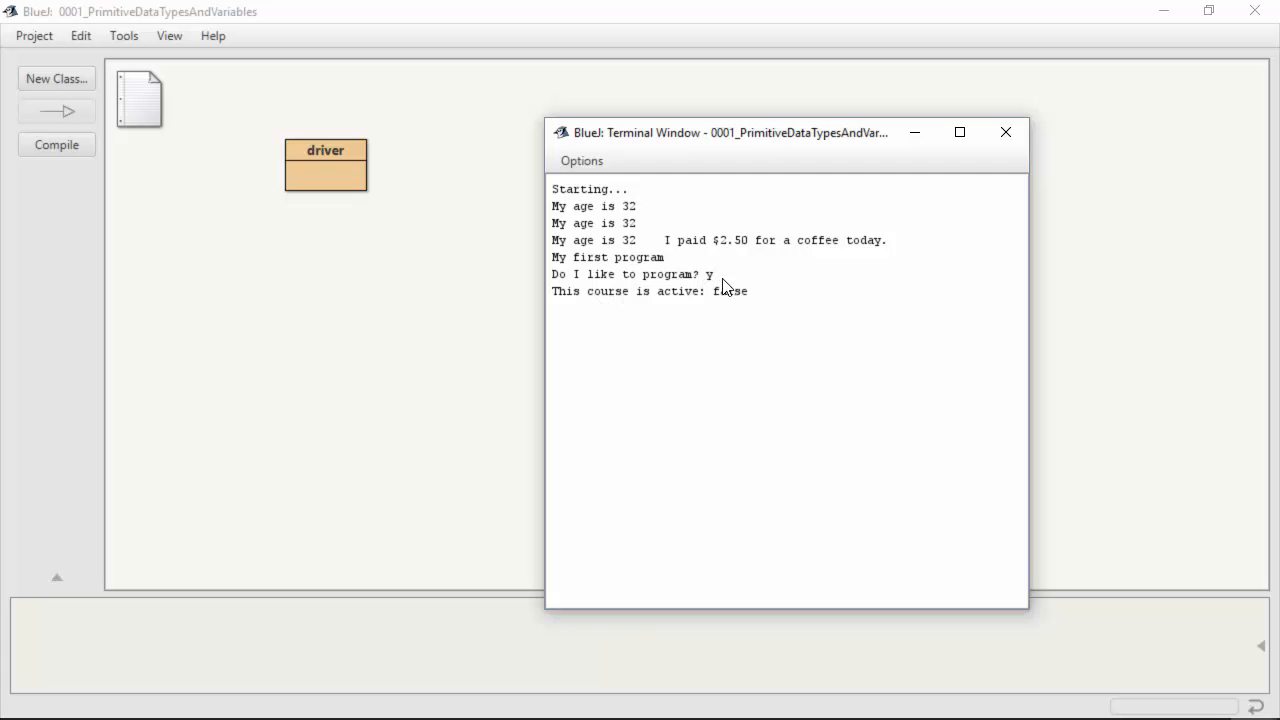
{"action": "mouse_move", "coordinate": [765, 278]}
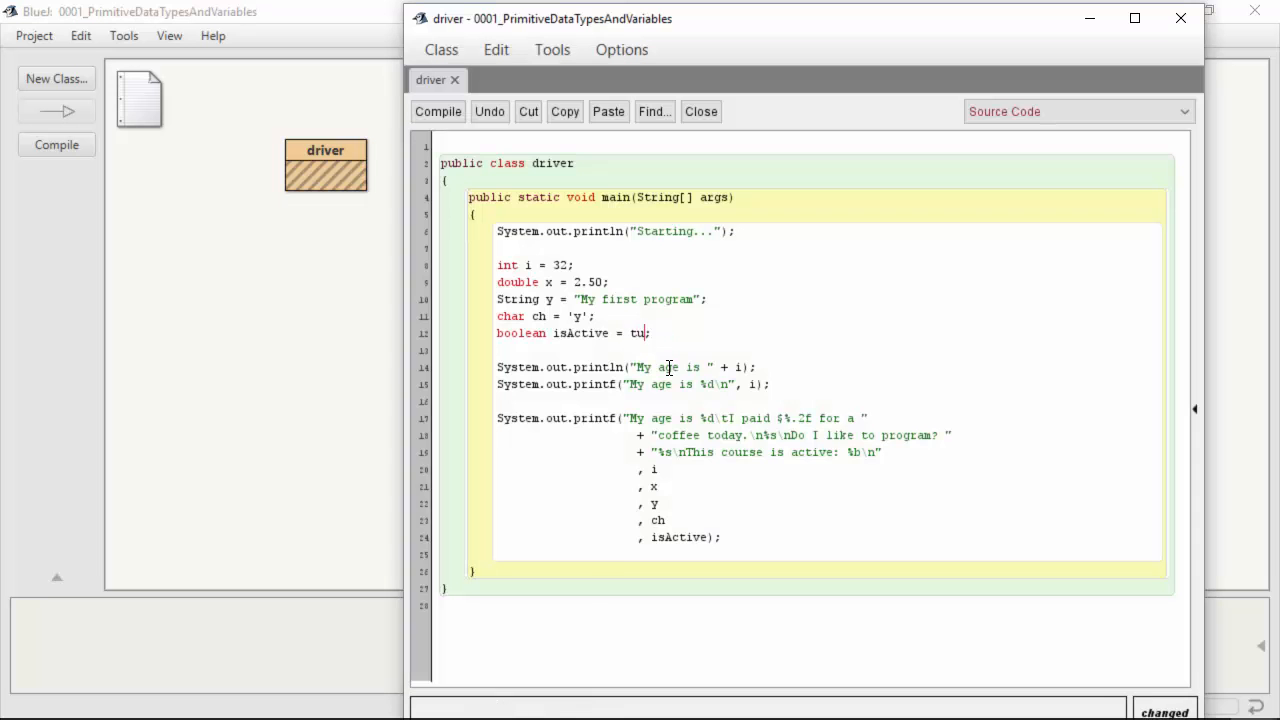
Step: Recompile with isActive set to true and rerun main to print 'This course is active: true'
{"action": "left_click", "coordinate": [437, 111]}
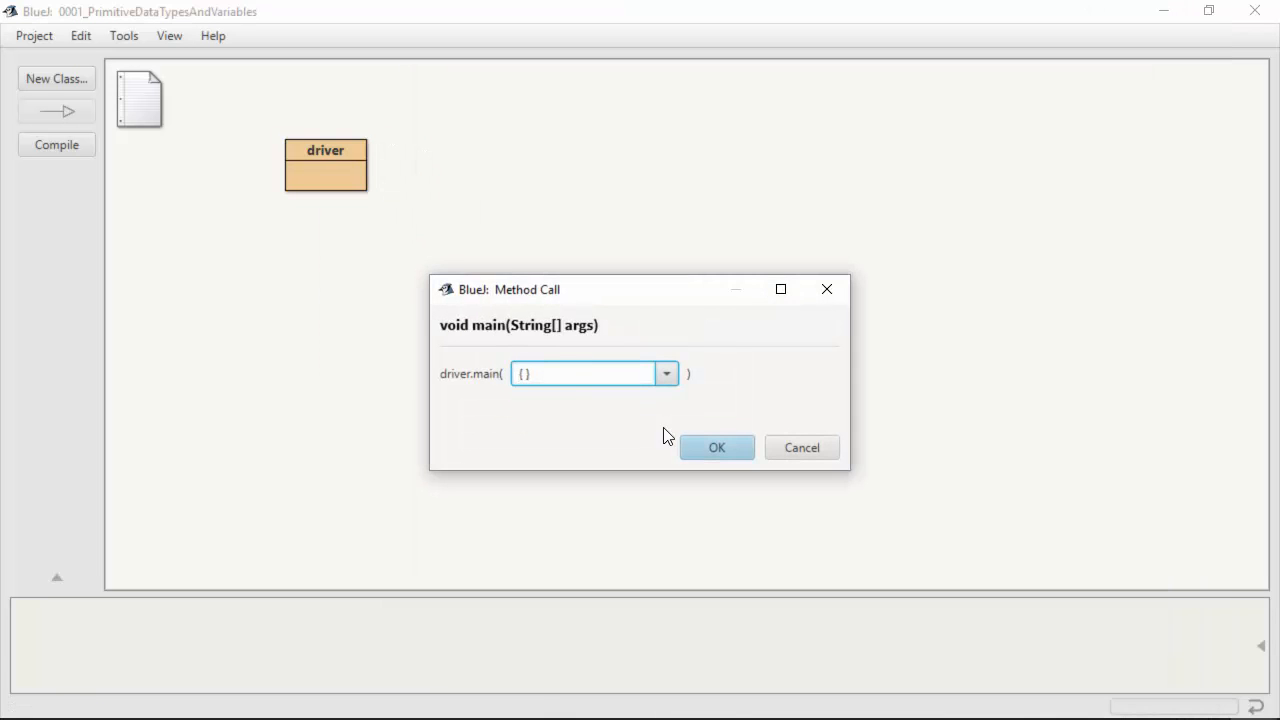
{"action": "left_click", "coordinate": [716, 447]}
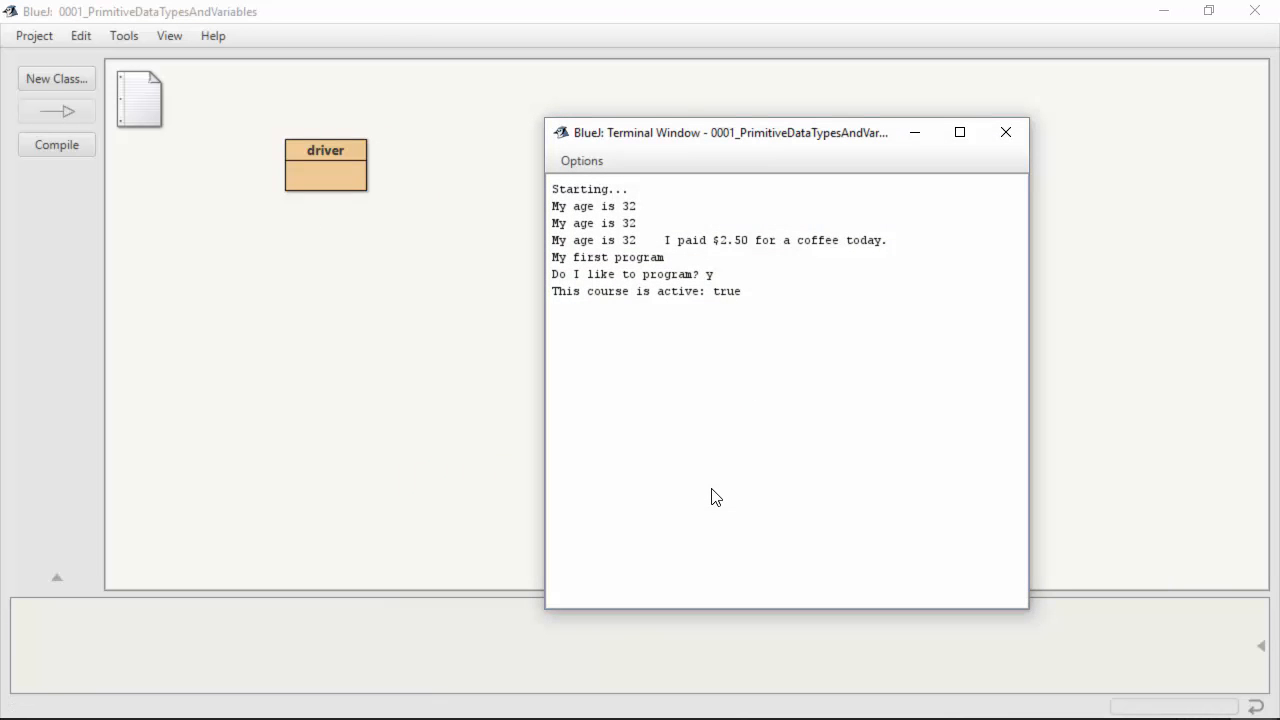